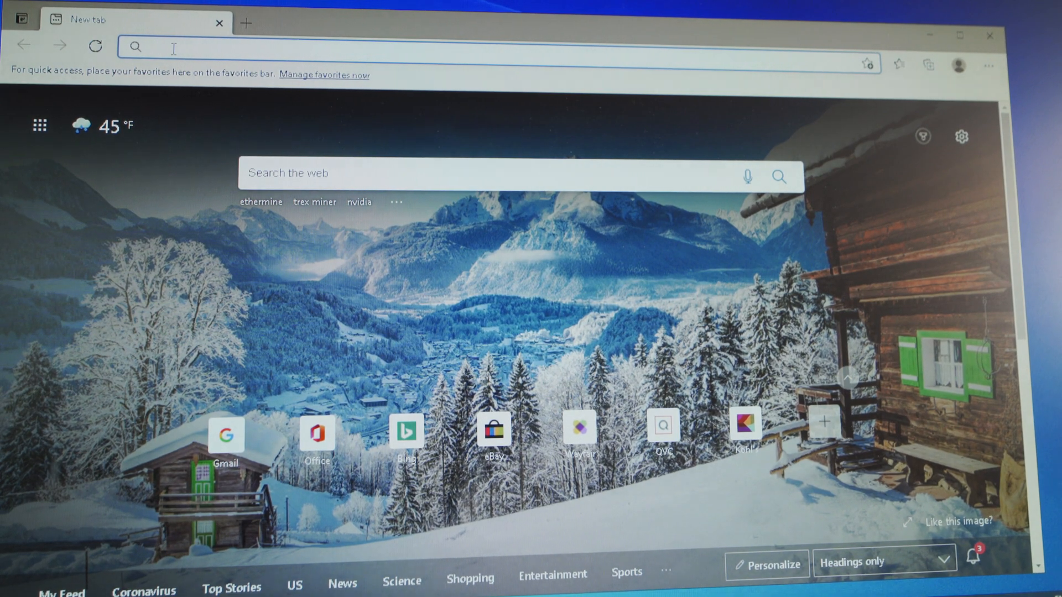
Search Bing for 'trex miner' and accept the cookie notice.
text(trex miner)
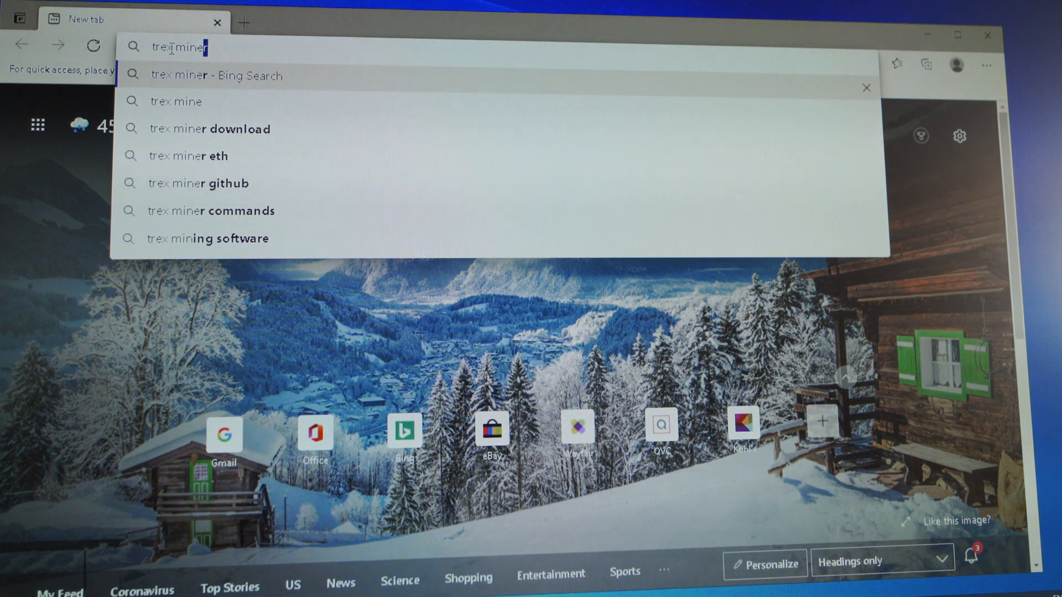
click(217, 75)
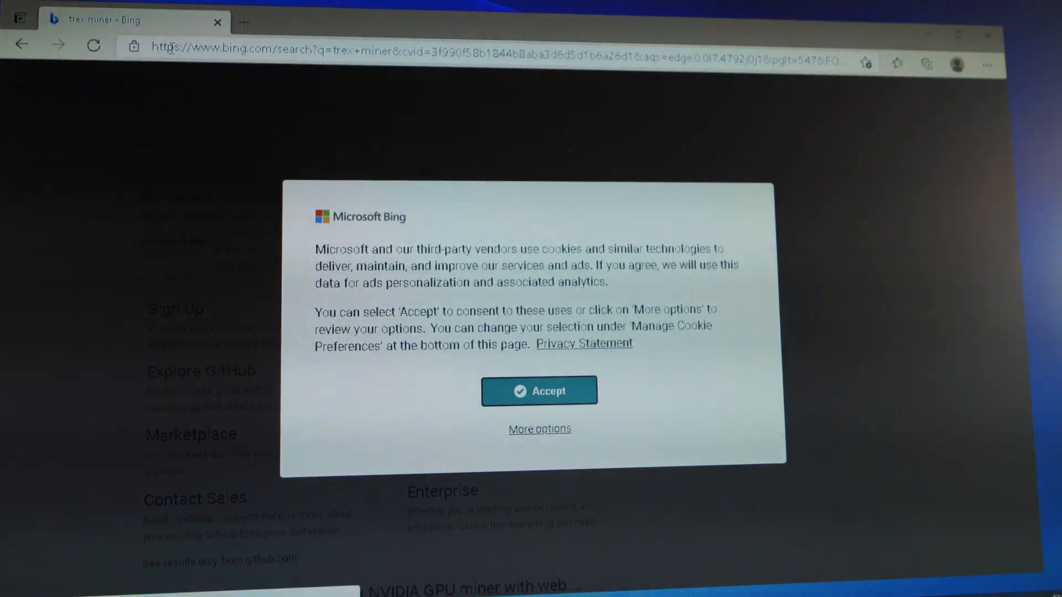
click(539, 391)
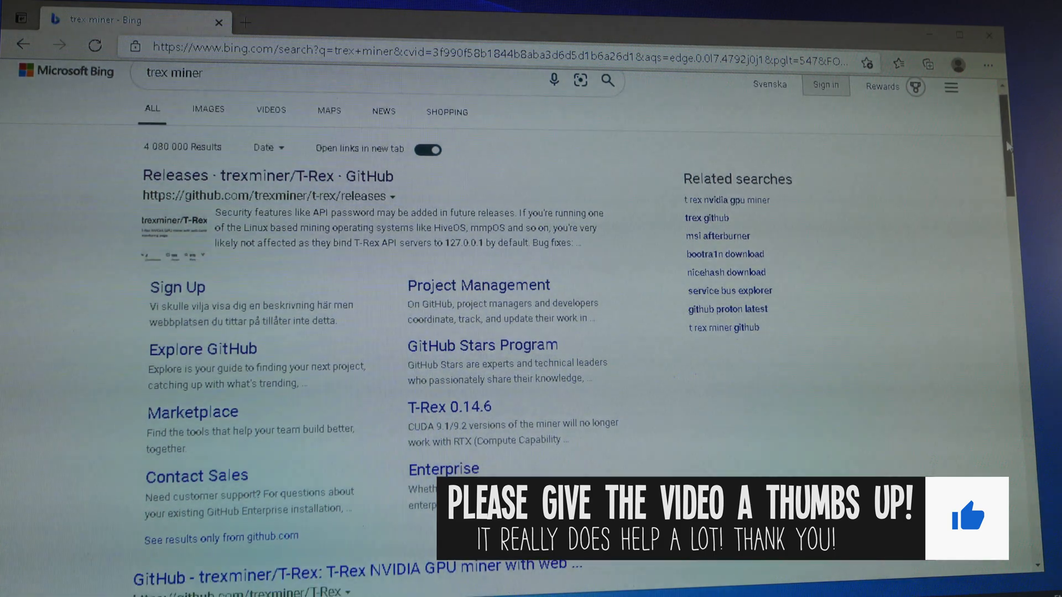
Scroll the results looking for the T-Rex 0.20.3 forum thread.
scroll(down, 3)
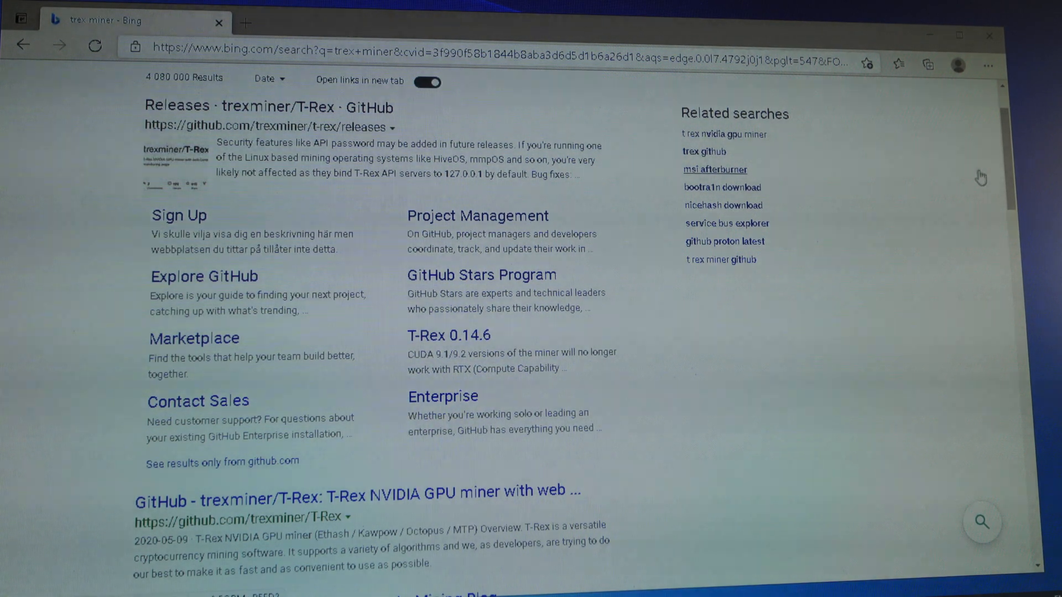
scroll(down, 3)
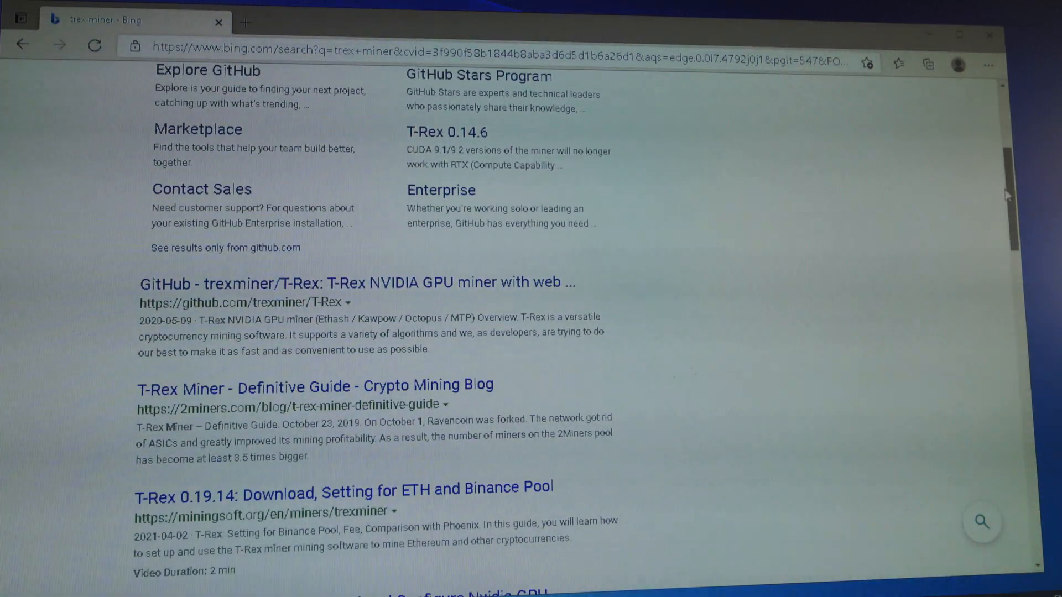
scroll(down, 3)
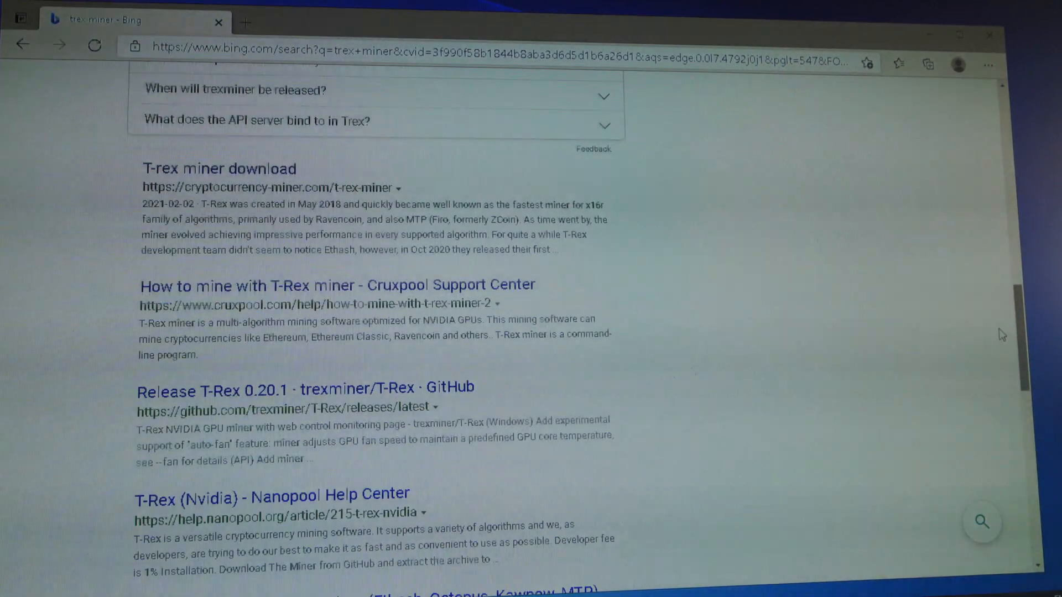
scroll(down, 3)
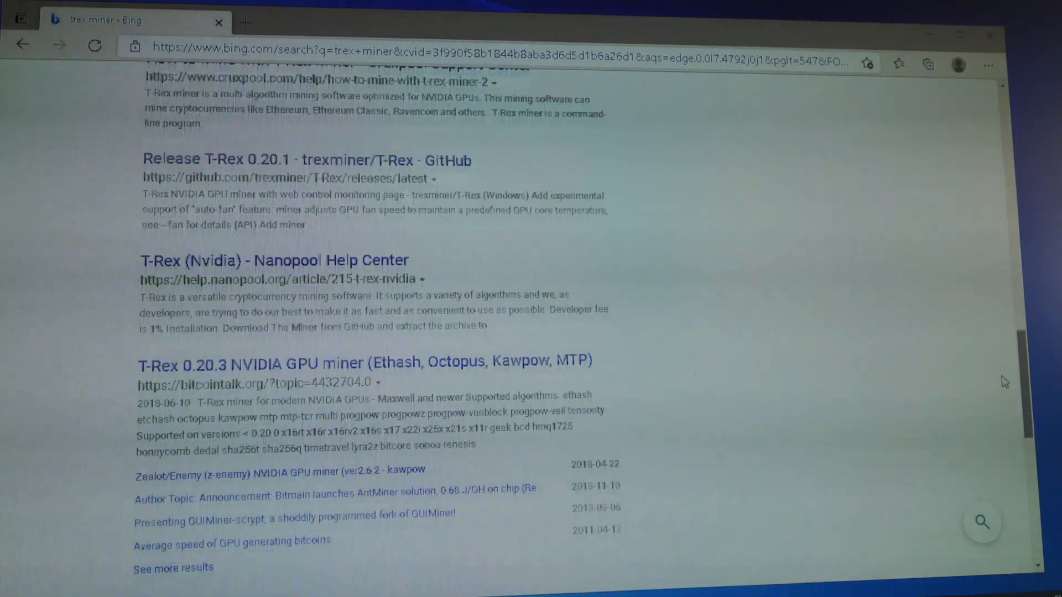
scroll(down, 3)
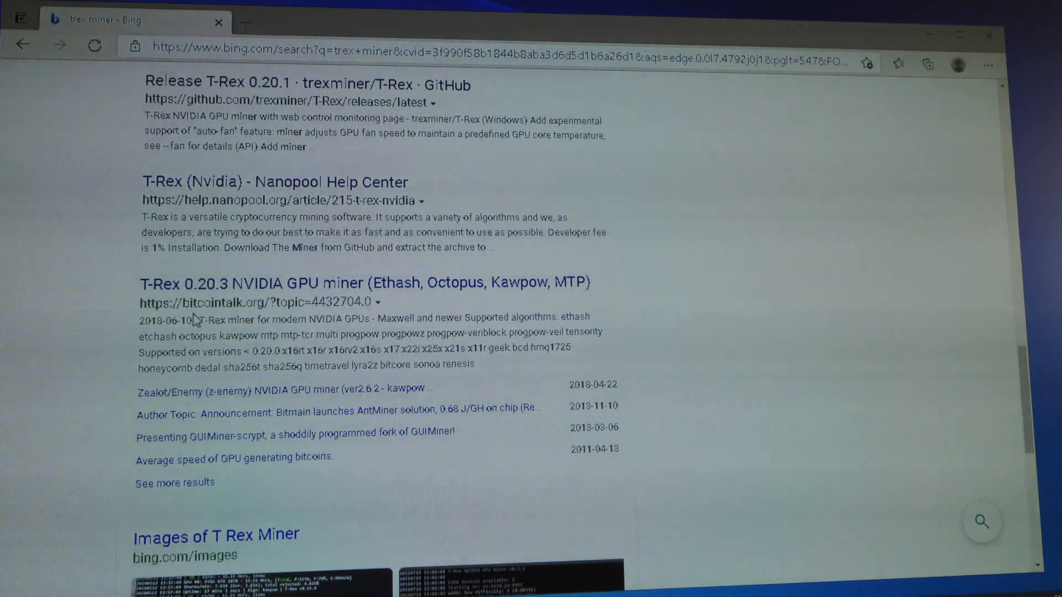
mouse_move(271, 283)
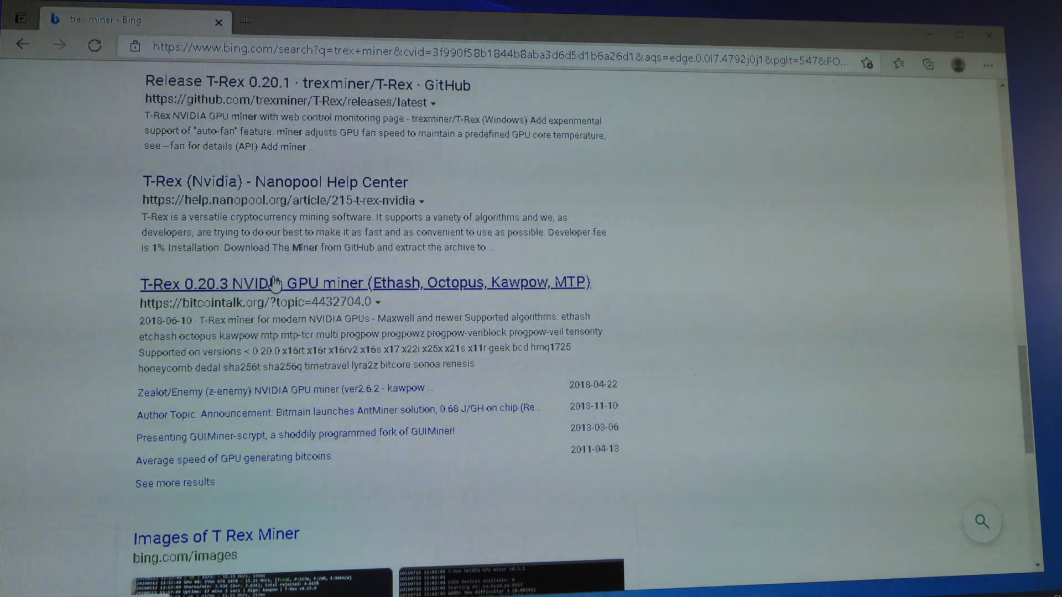
mouse_move(311, 292)
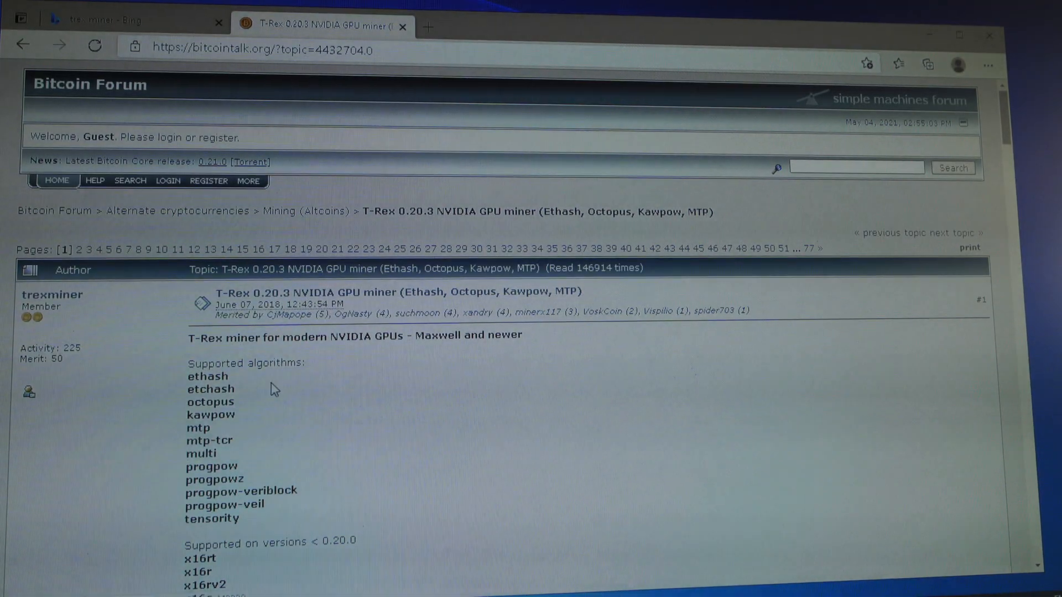
mouse_move(439, 357)
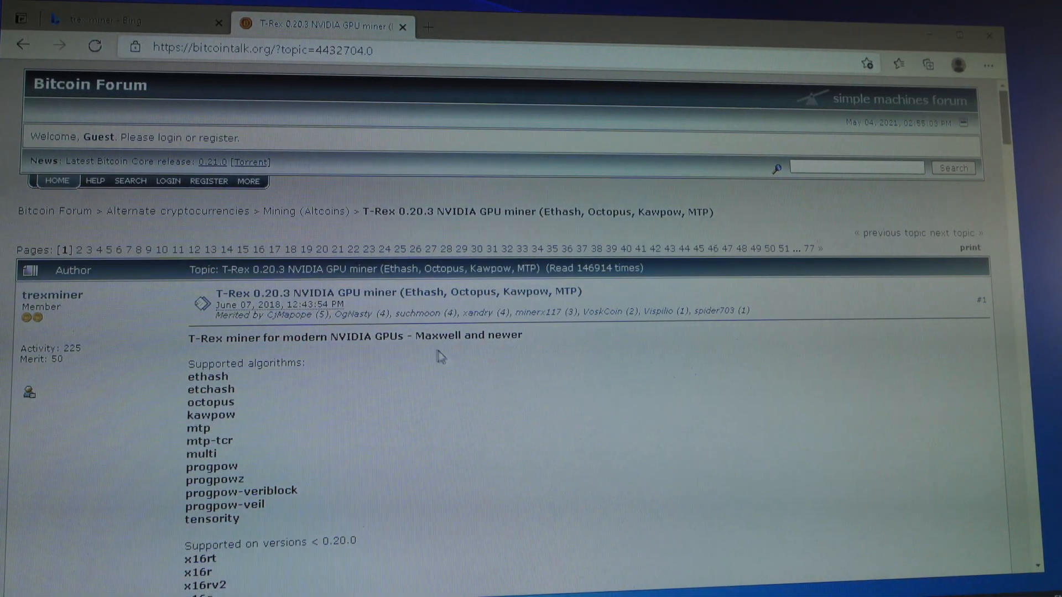
mouse_move(52, 293)
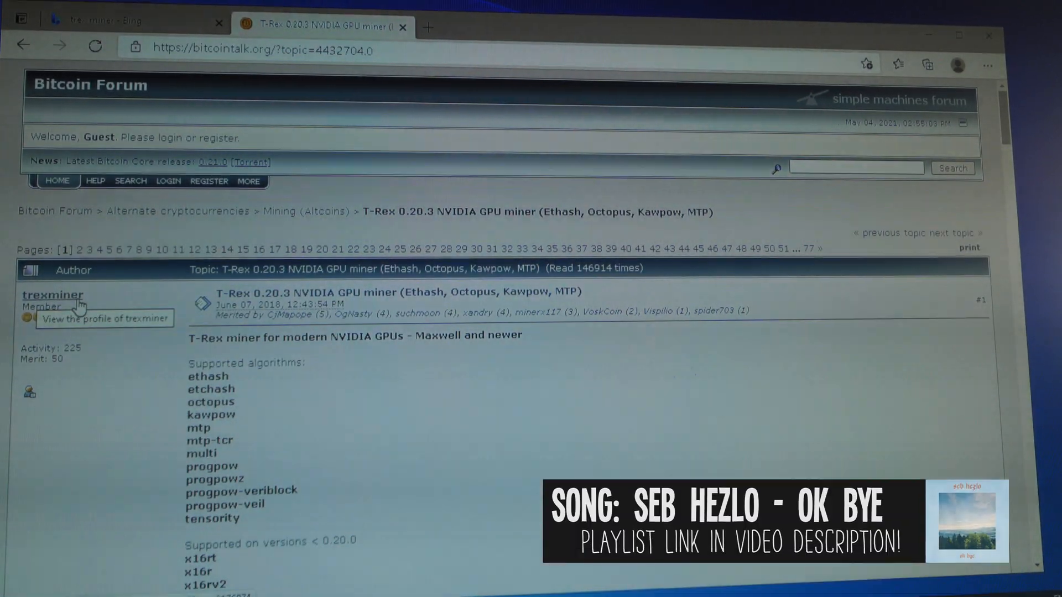
mouse_move(253, 342)
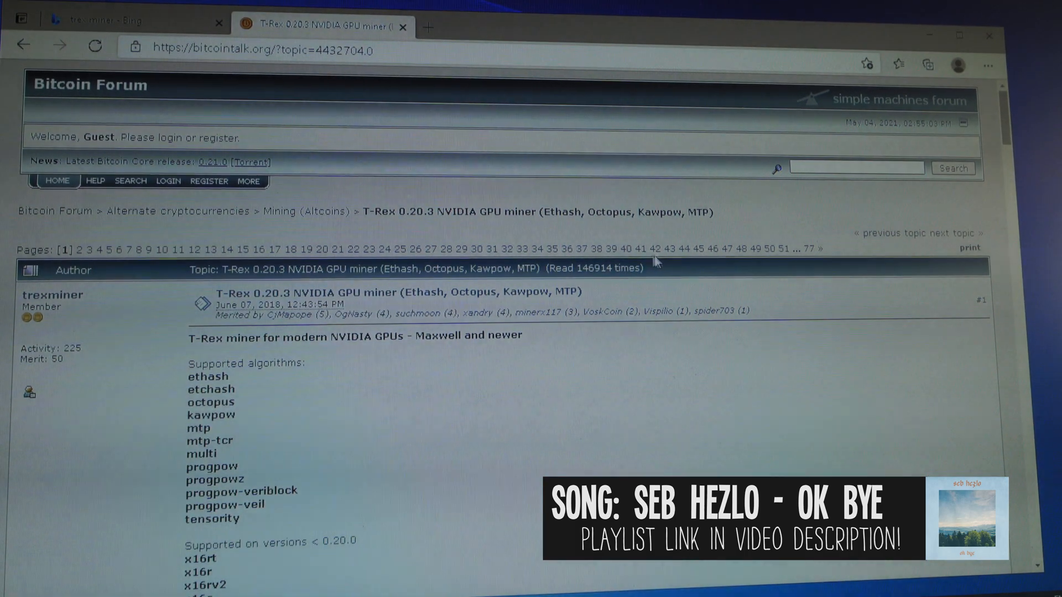
mouse_move(809, 257)
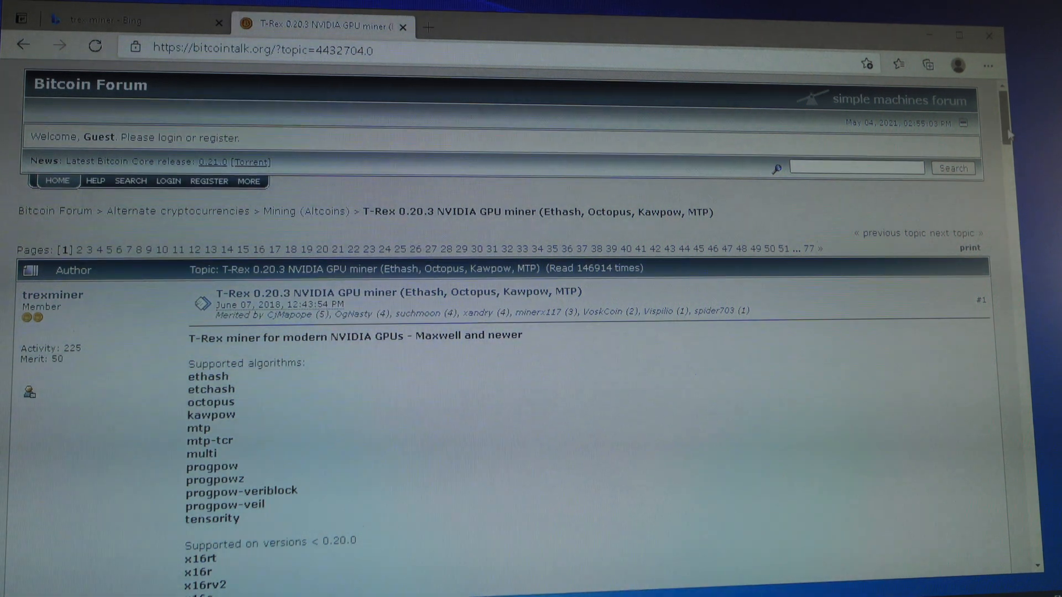
Scroll the bitcointalk T-Rex 0.20.3 post down to its Downloads and Usage sections.
scroll(down, 3)
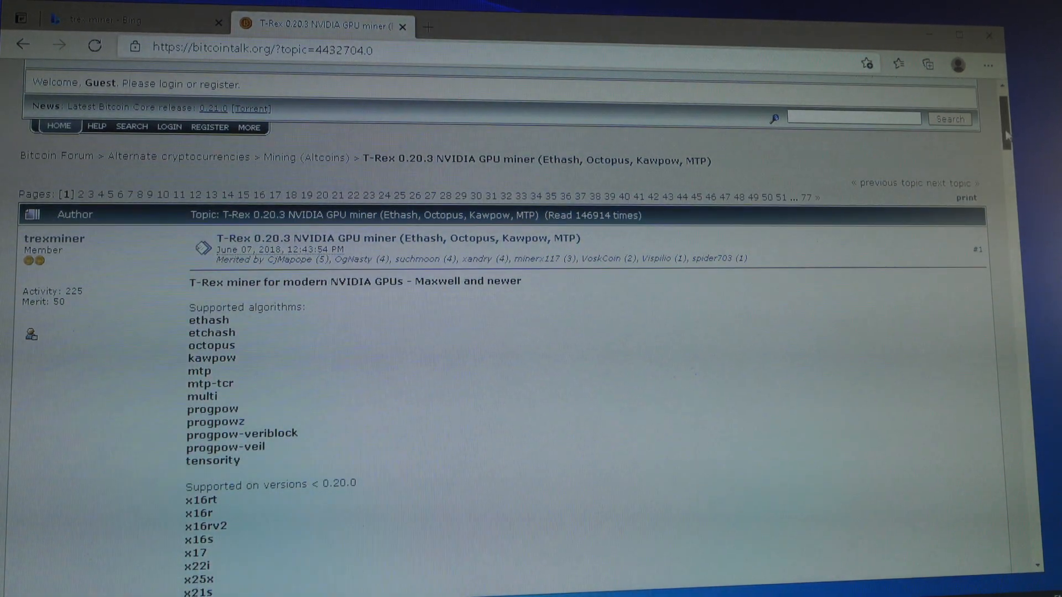
scroll(down, 3)
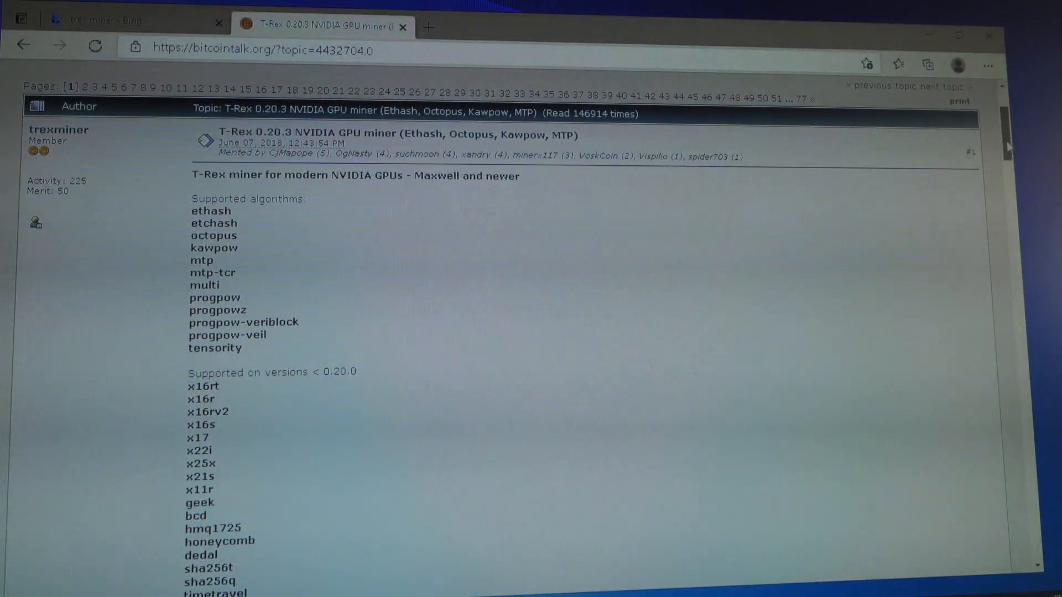
scroll(down, 3)
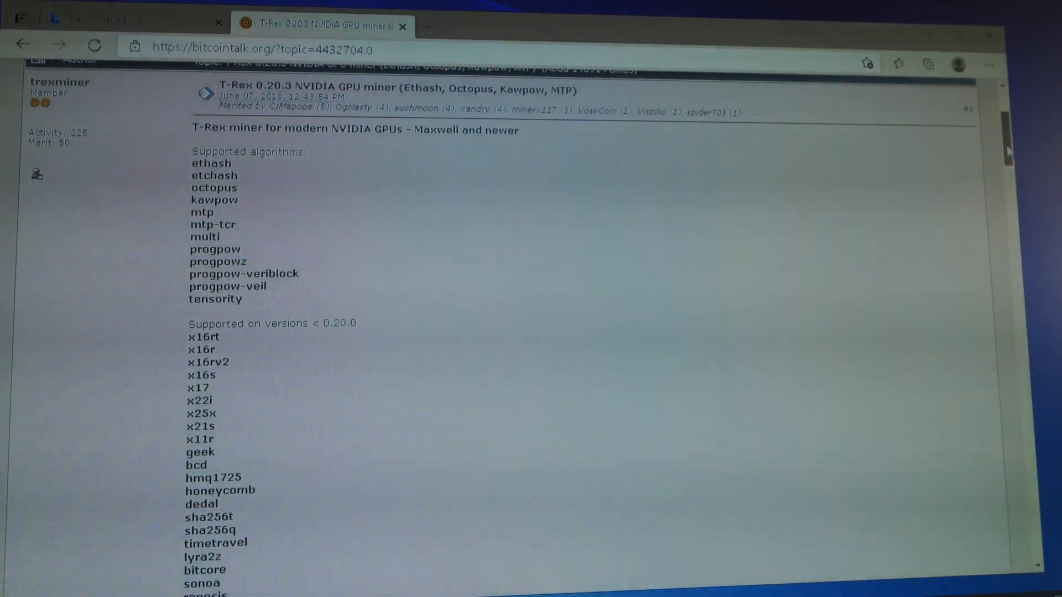
scroll(down, 3)
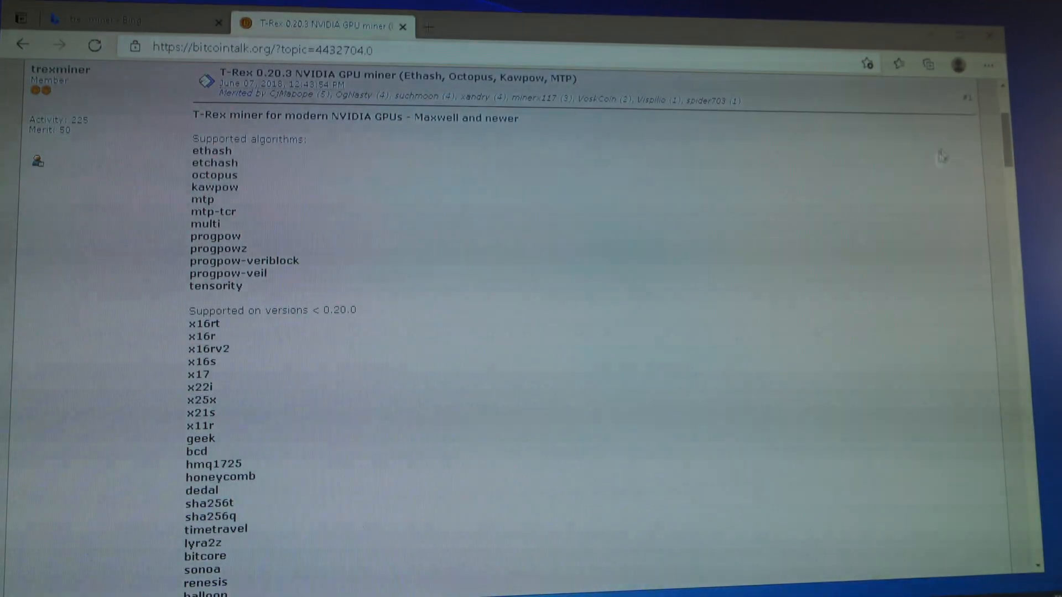
scroll(down, 3)
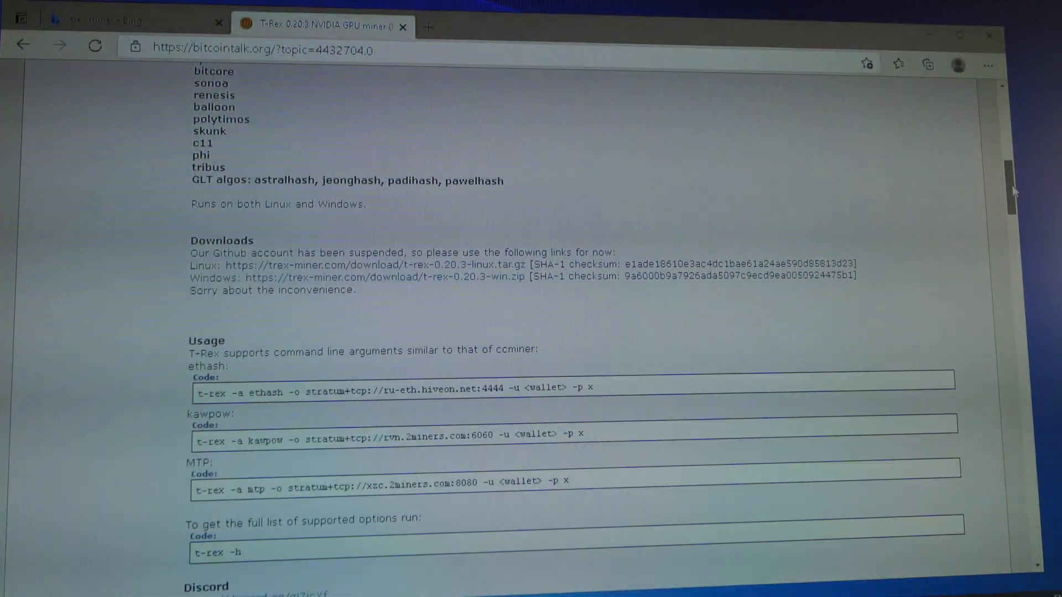
scroll(down, 3)
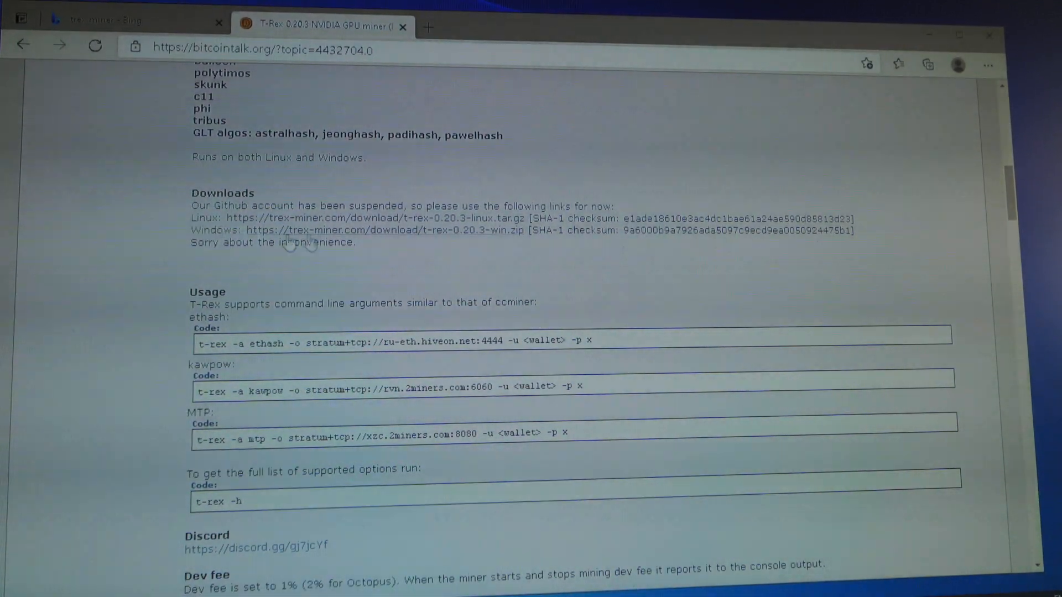
mouse_move(460, 230)
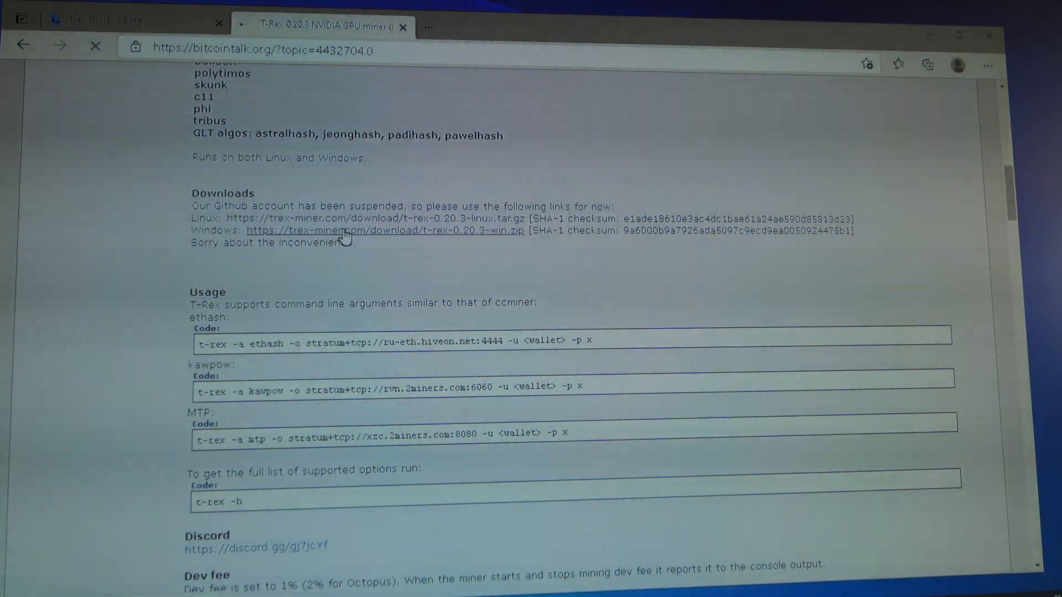
Download t-rex-0.20.3-win.zip from the thread's Windows link.
click(385, 230)
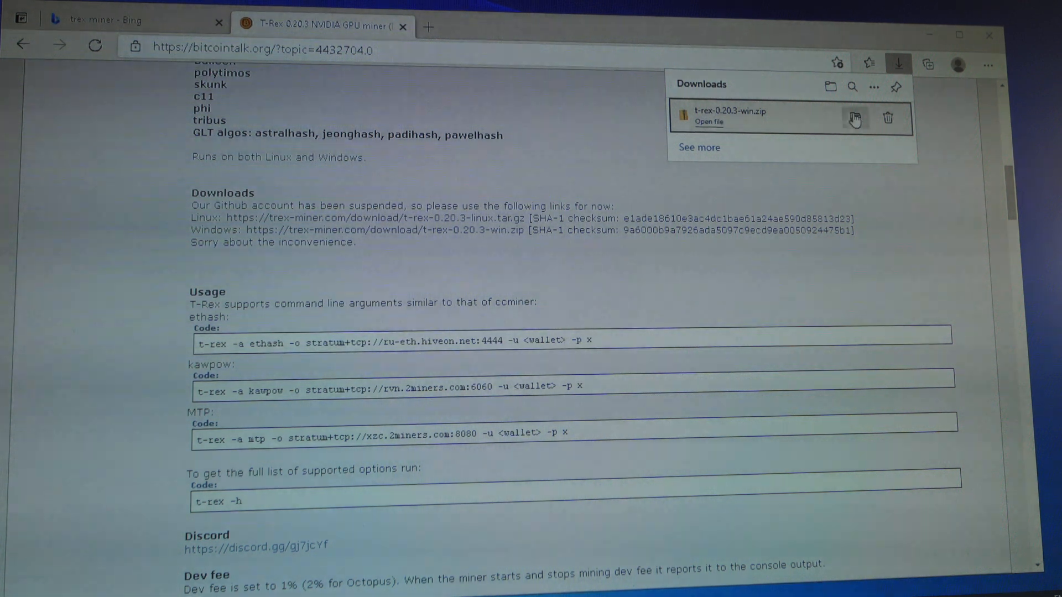
mouse_move(855, 117)
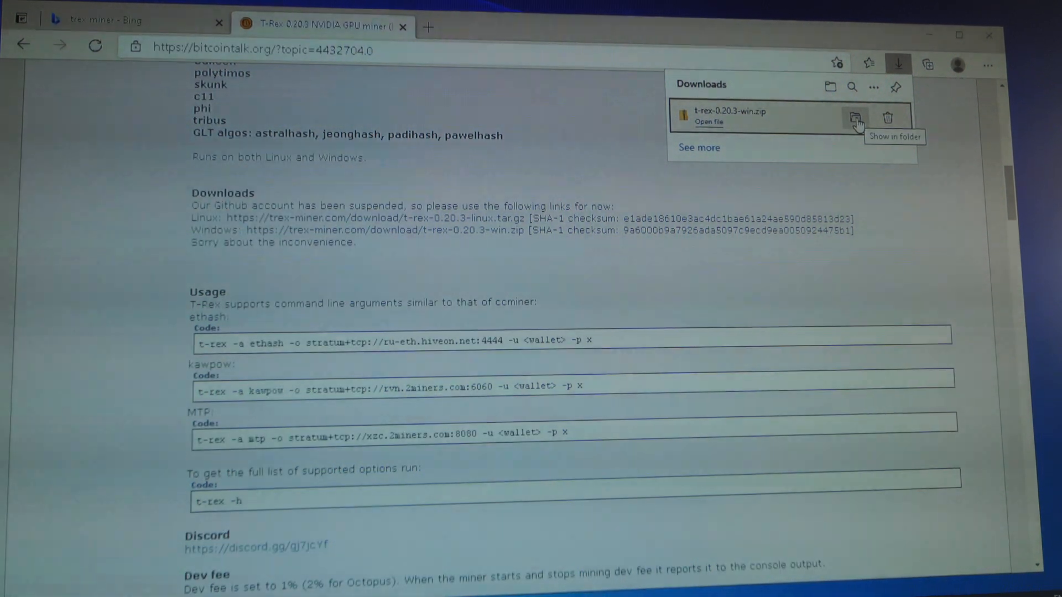
Extract t-rex-0.20.3-win.zip into C:\Users\admin\Downloads\t-rex-0.20.3-win.
click(855, 117)
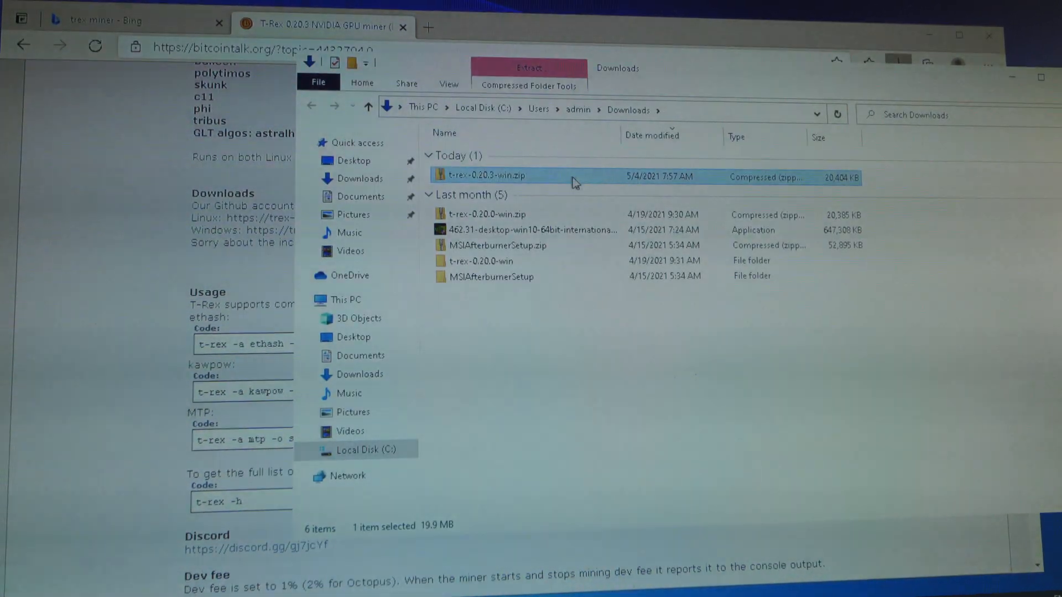
right_click(488, 176)
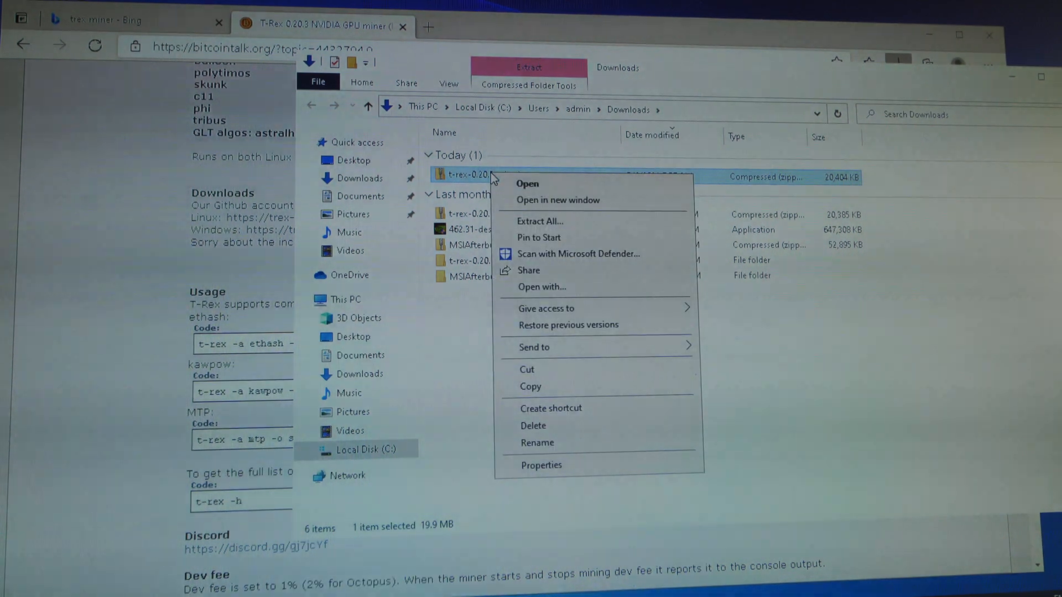
mouse_move(539, 220)
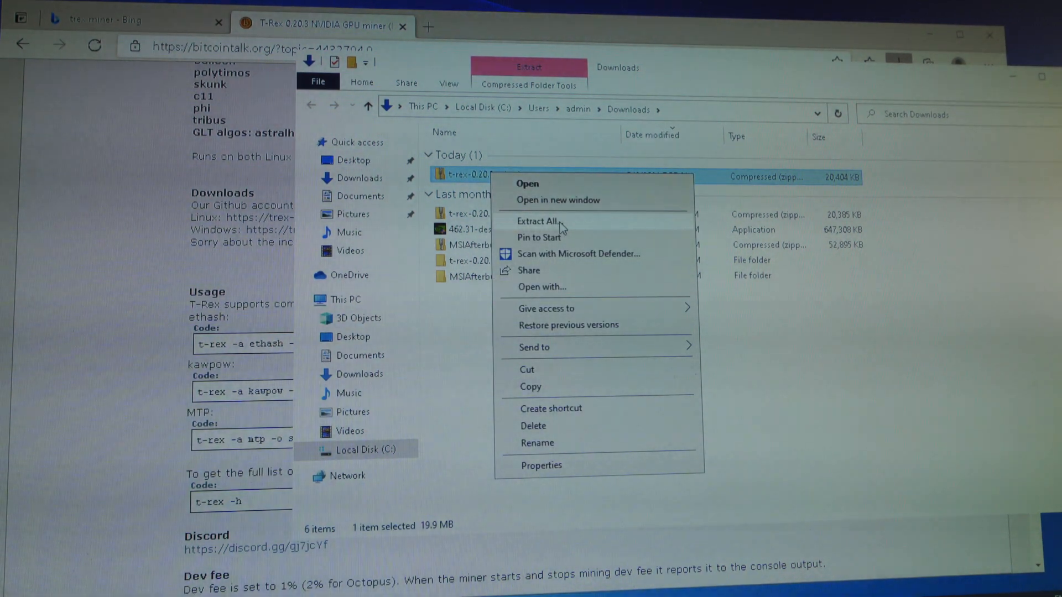
click(536, 221)
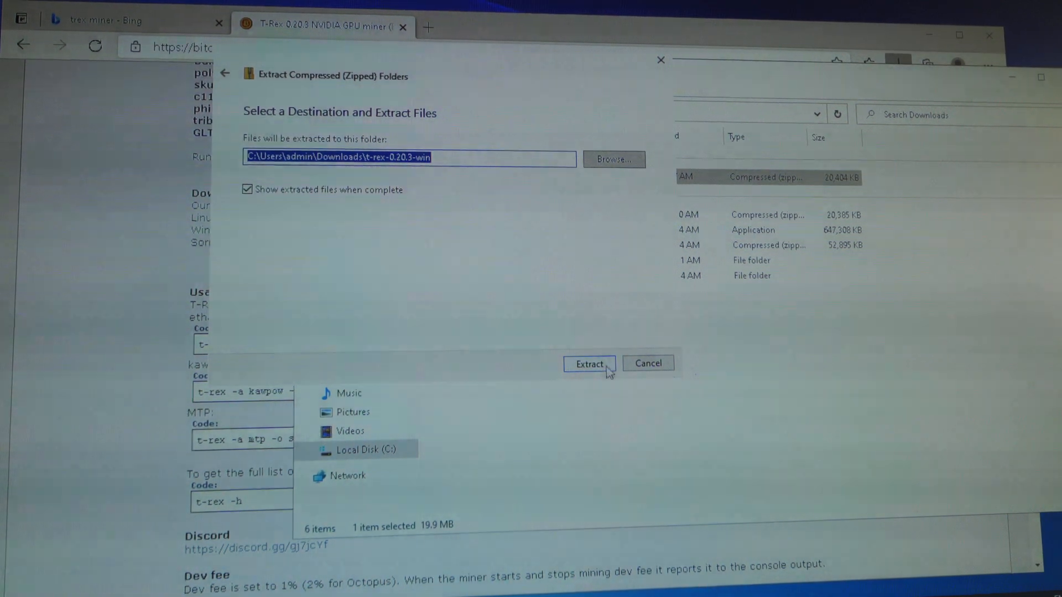
click(589, 364)
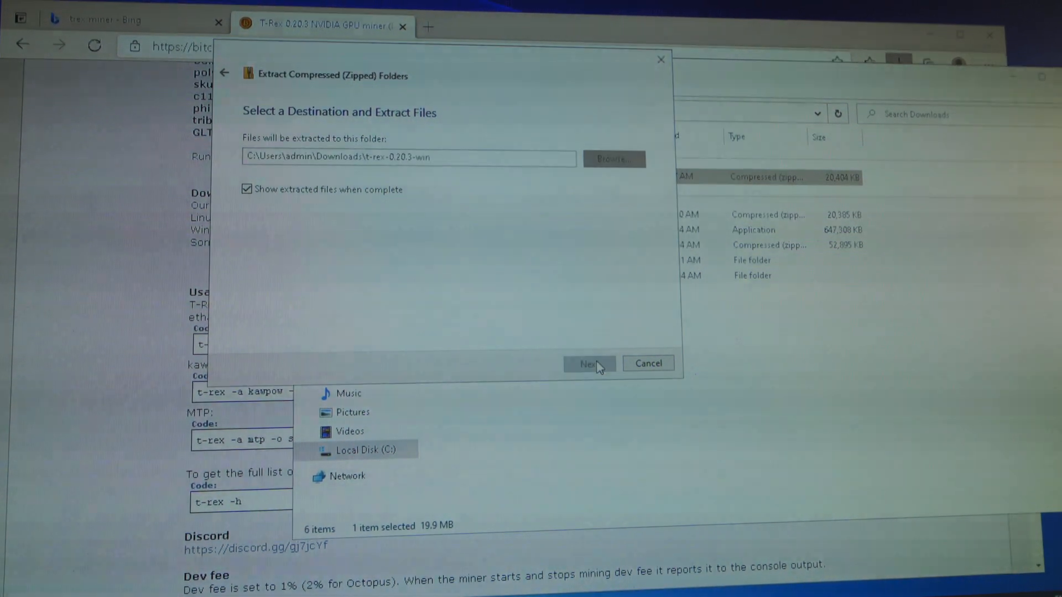
click(588, 363)
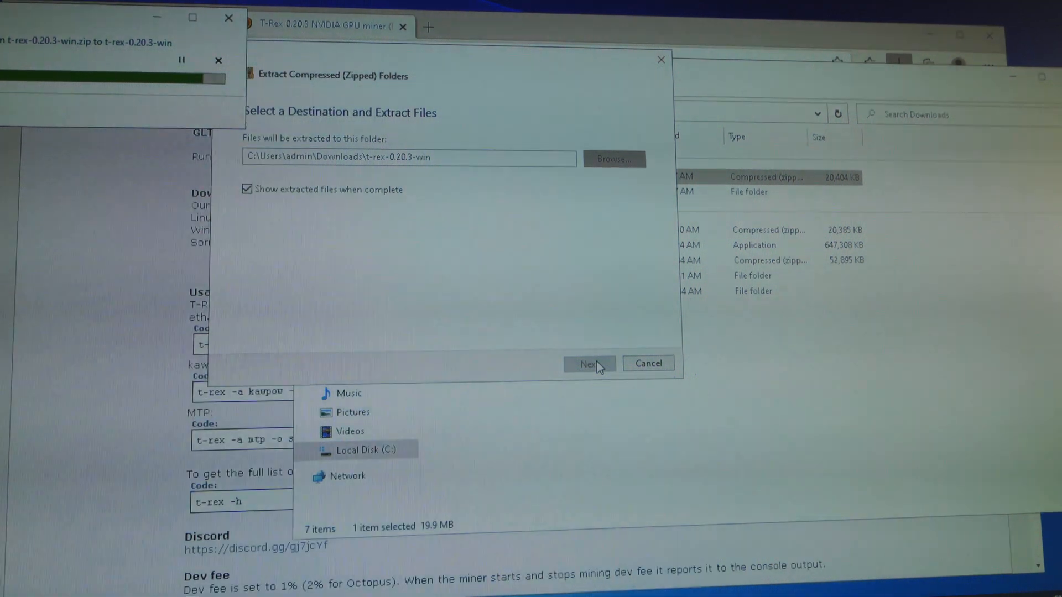
click(587, 364)
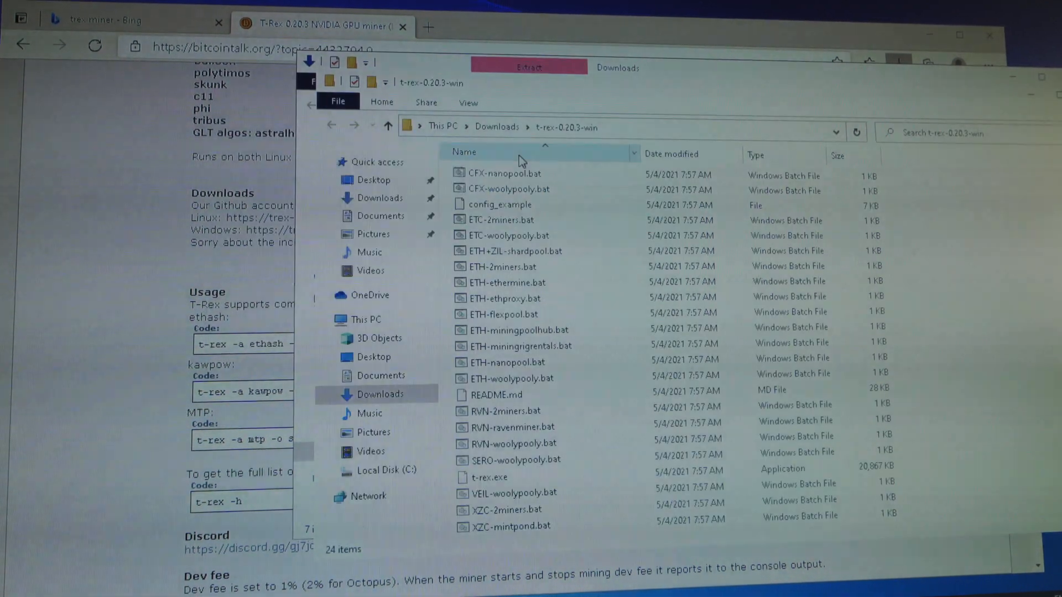
mouse_move(643, 428)
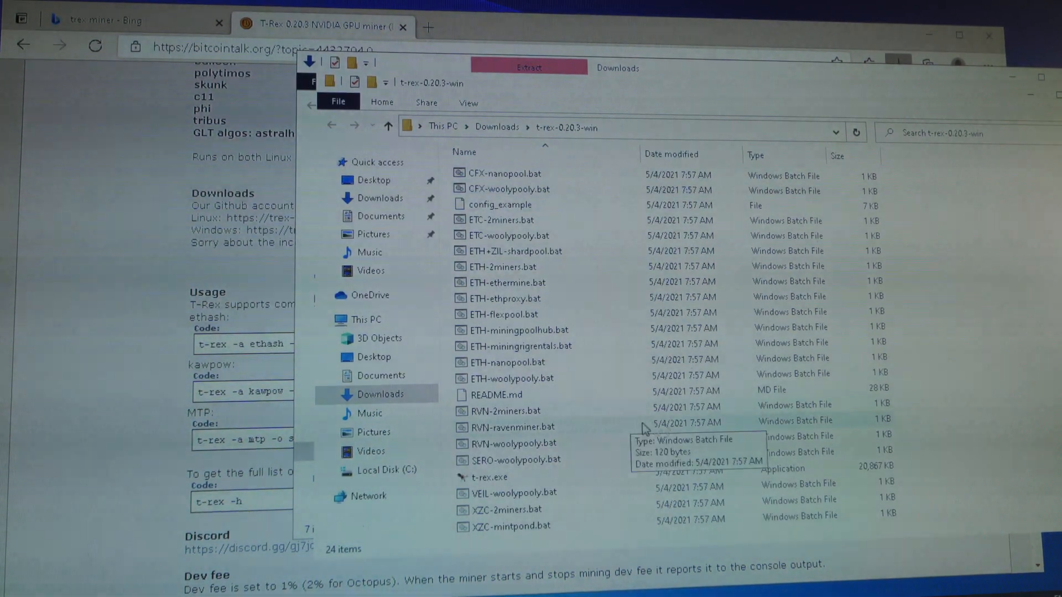
mouse_move(666, 470)
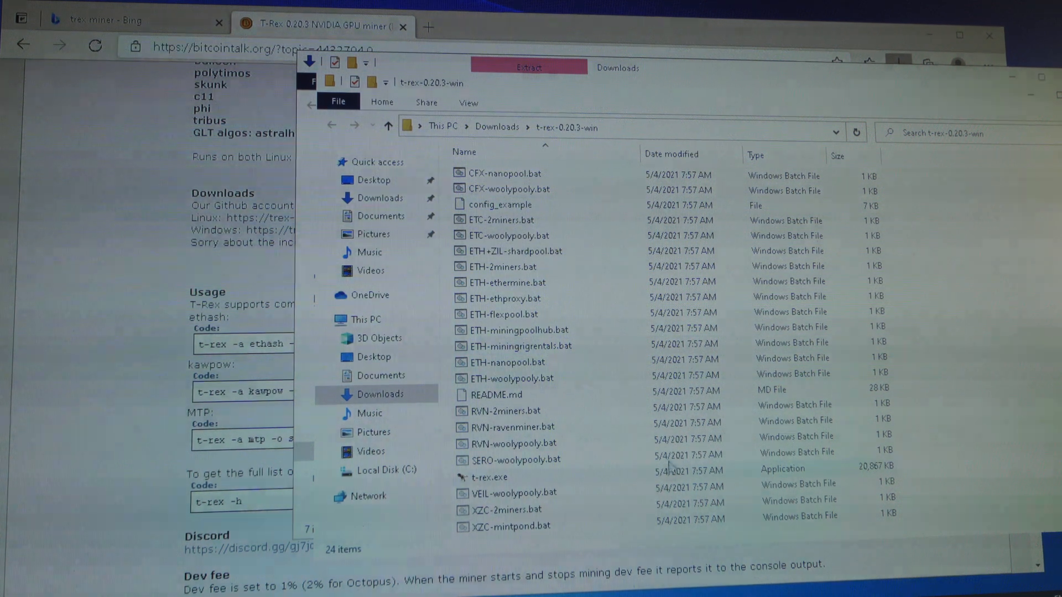
mouse_move(623, 447)
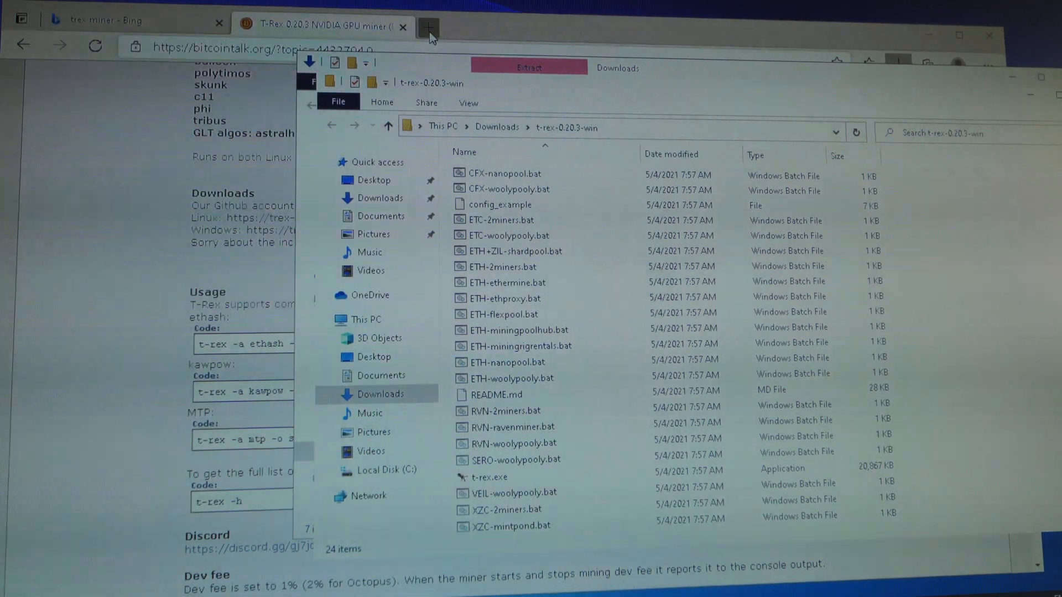
mouse_move(428, 28)
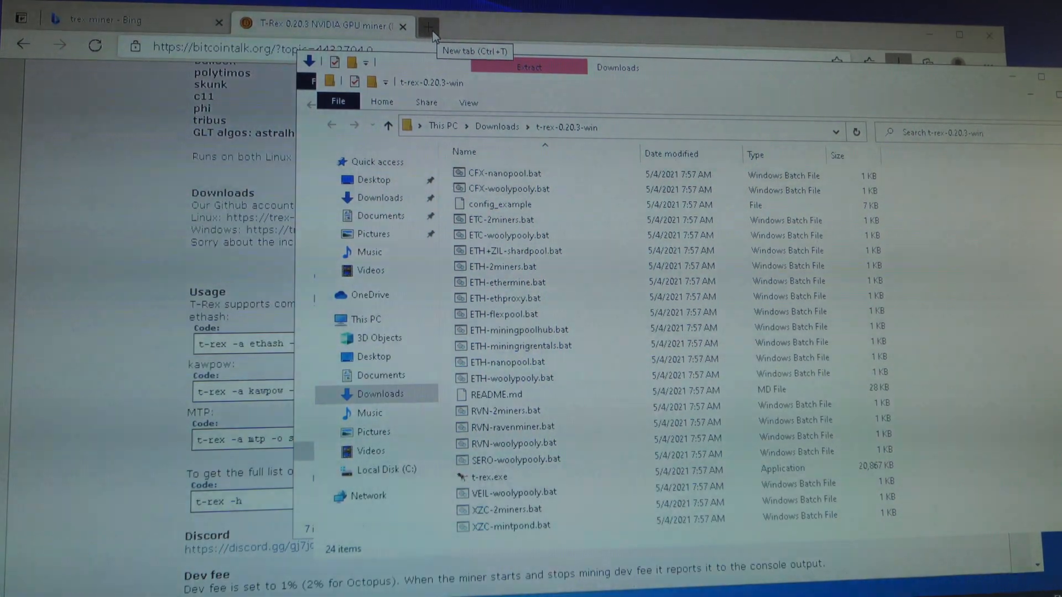
mouse_move(440, 37)
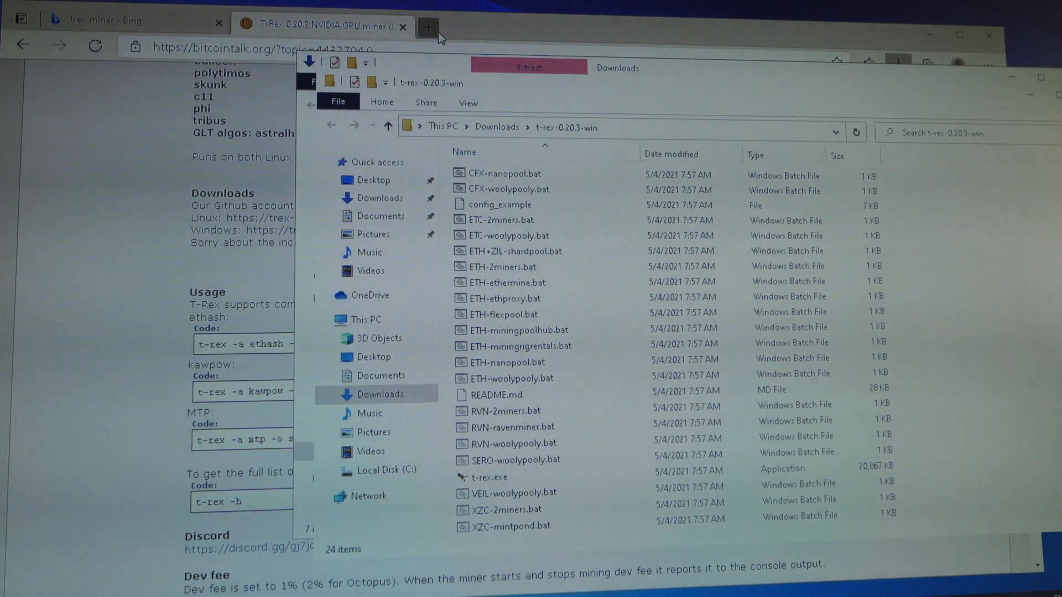
Go to ethermine.org in a new tab and view its How to Connect server list.
click(427, 28)
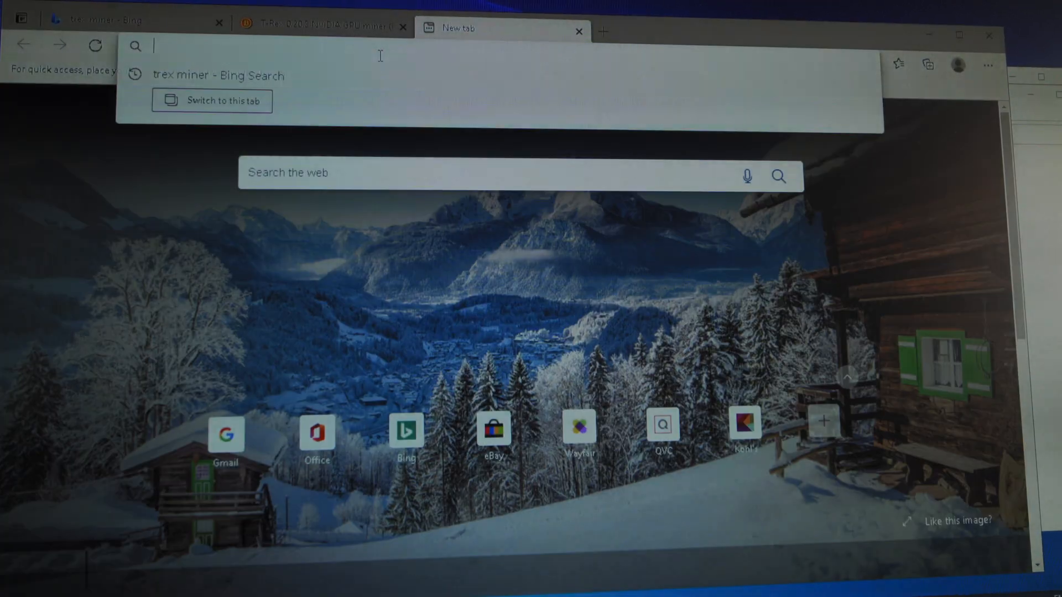
text(ethermine)
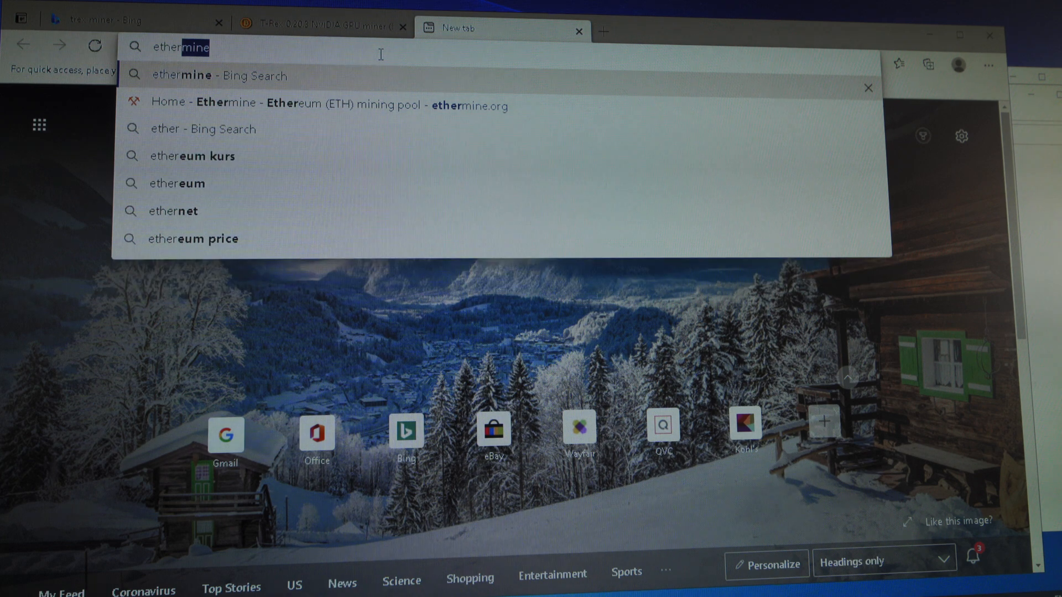
mouse_move(373, 105)
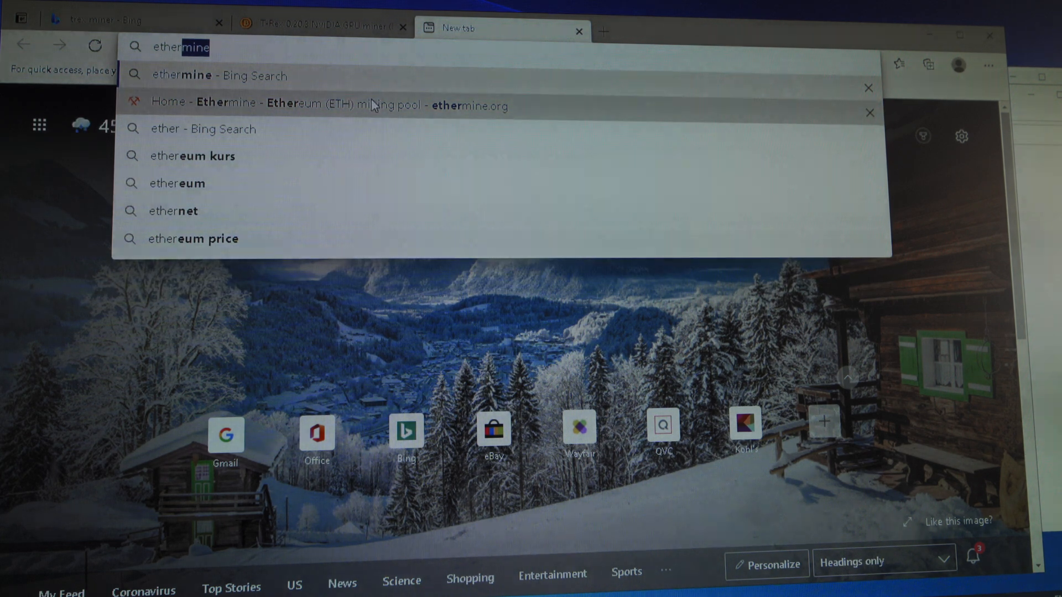
click(327, 106)
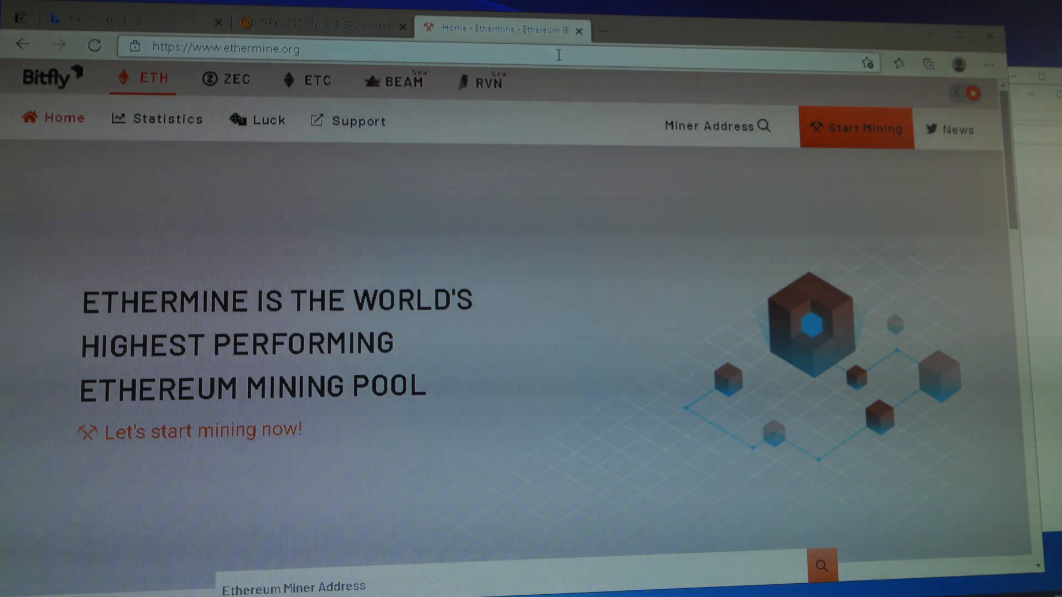
mouse_move(795, 124)
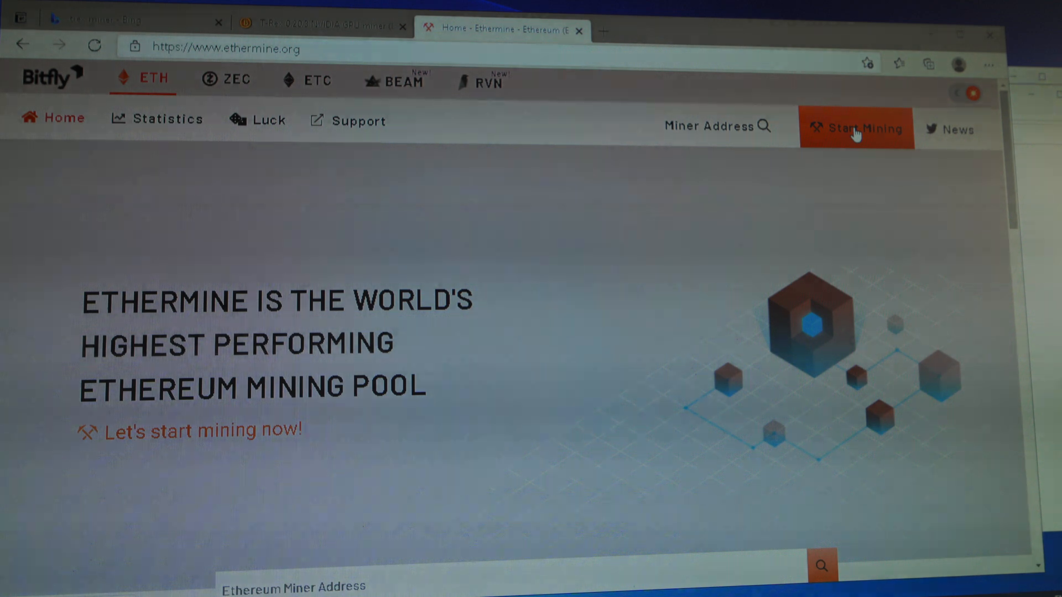
click(856, 127)
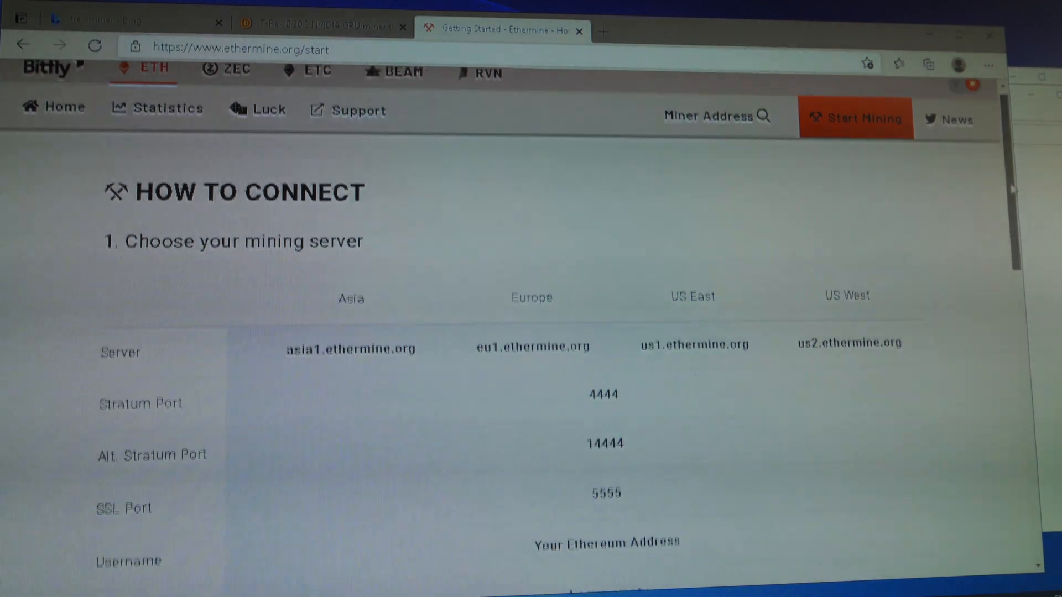
scroll(down, 3)
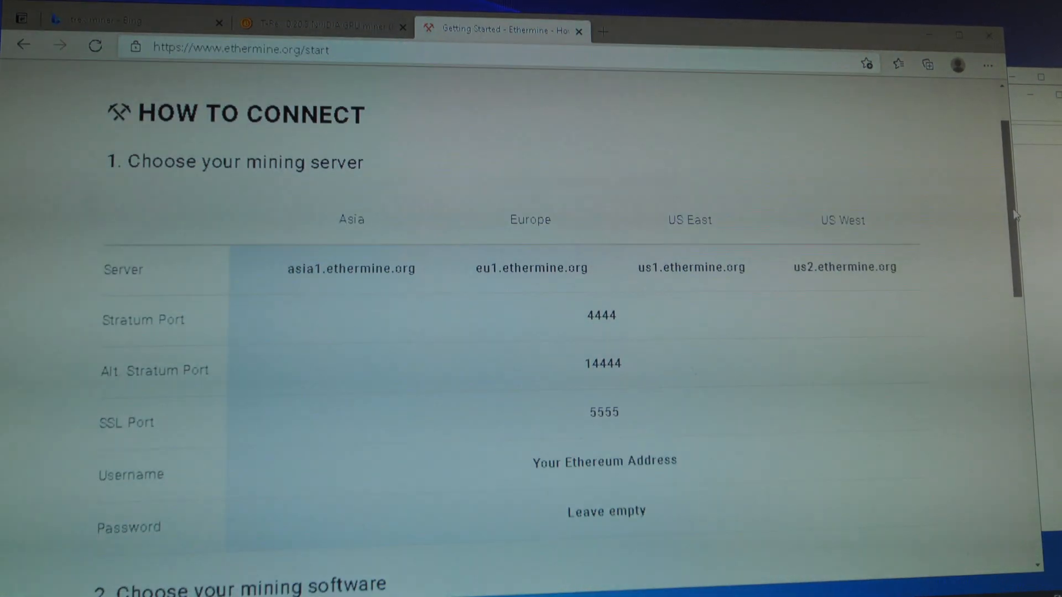
scroll(down, 3)
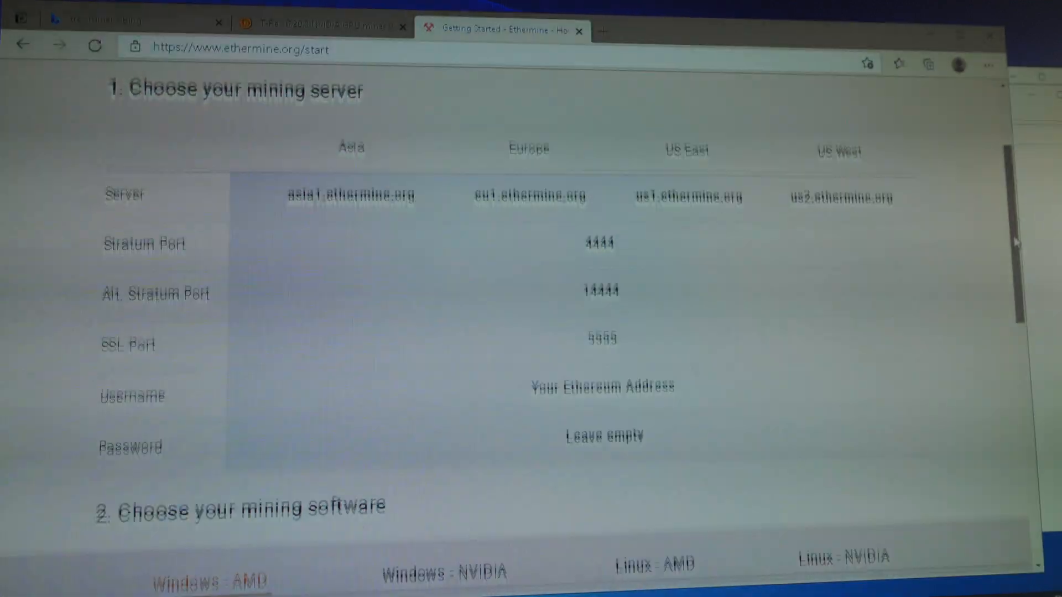
scroll(up, 3)
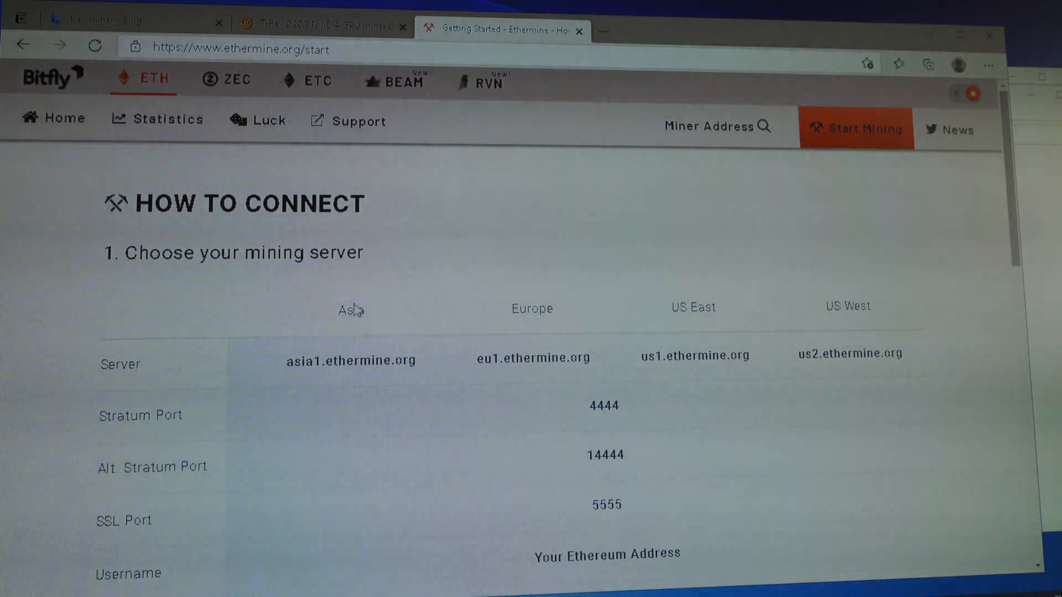
mouse_move(533, 343)
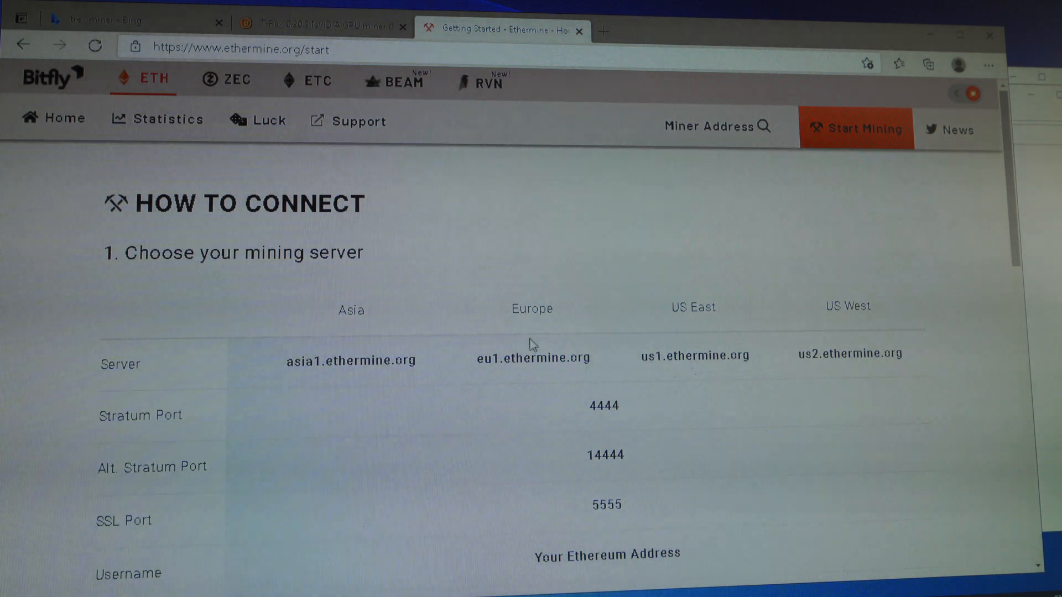
mouse_move(700, 294)
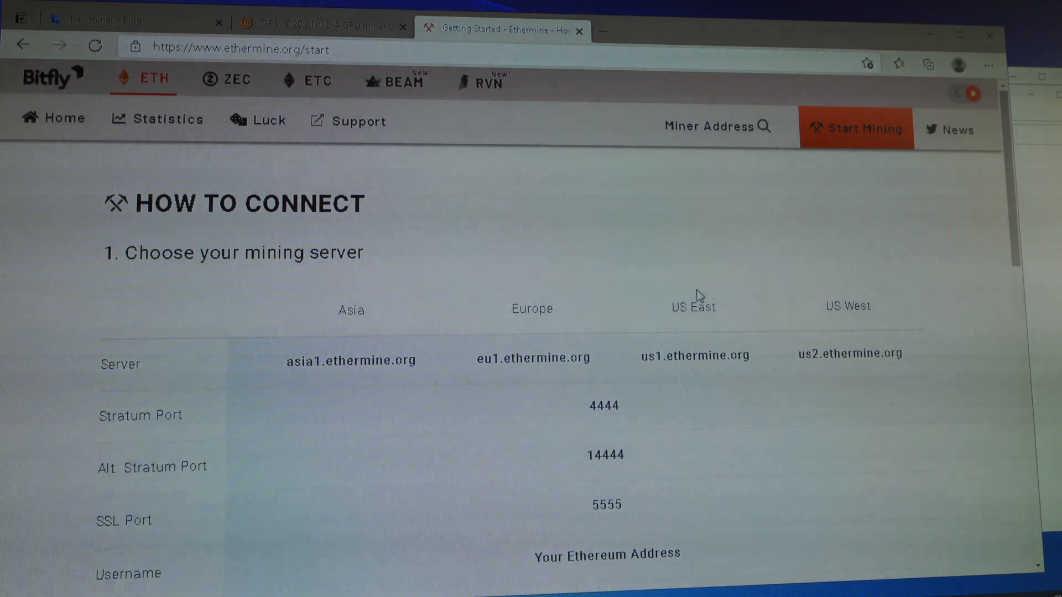
mouse_move(461, 363)
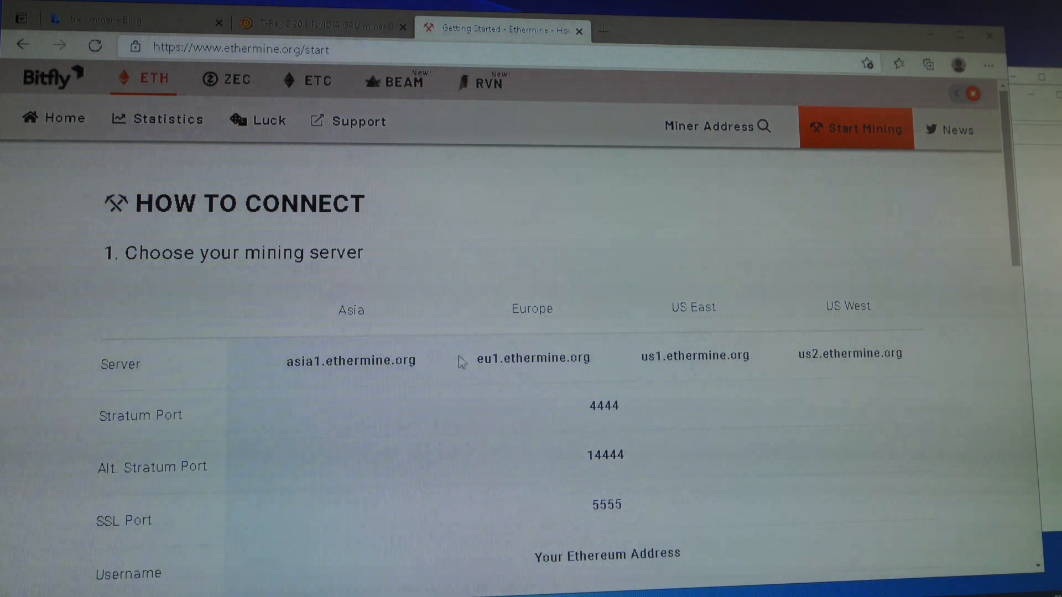
mouse_move(1002, 188)
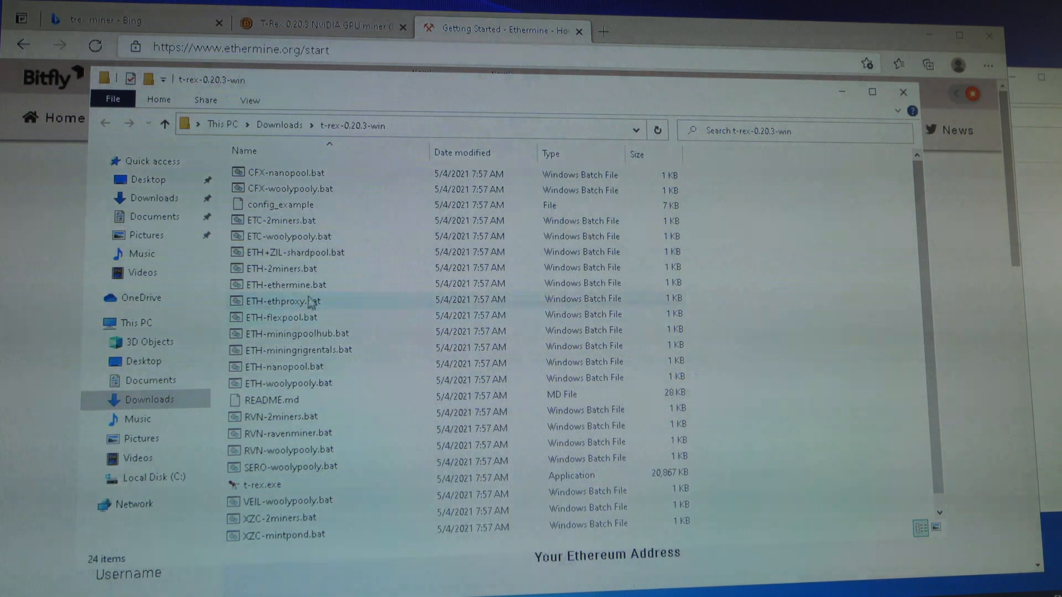
mouse_move(292, 252)
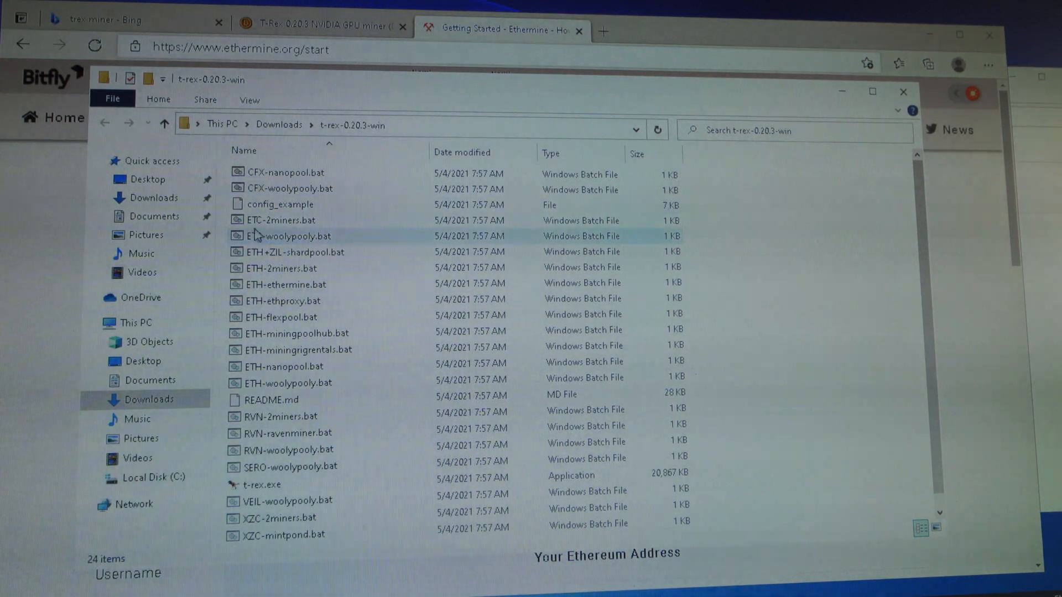
mouse_move(260, 174)
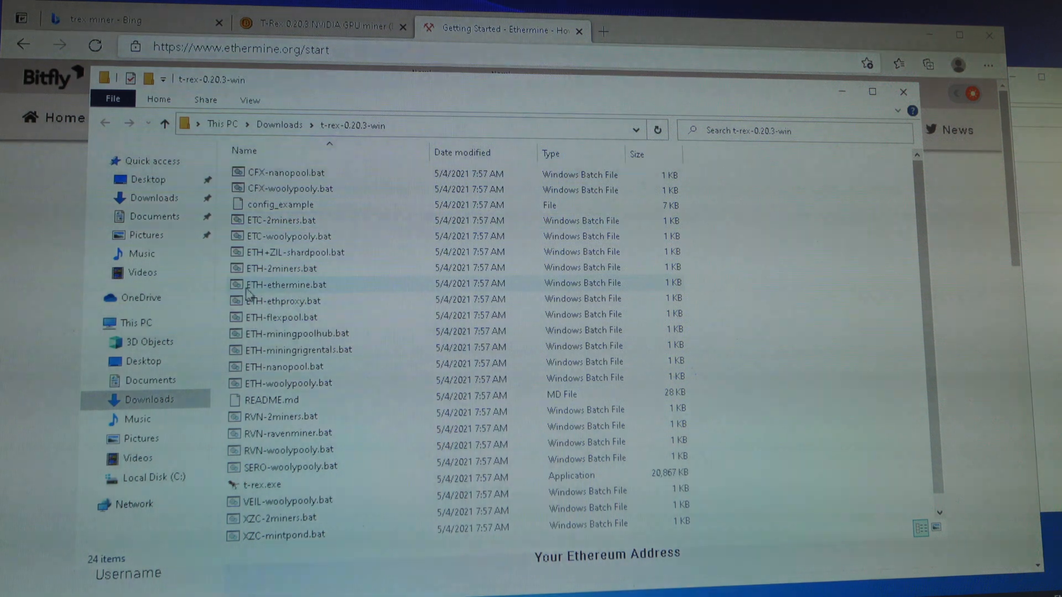
Browse to the t-rex-0.20.3-win folder and select ETH-ethermine.bat.
click(280, 268)
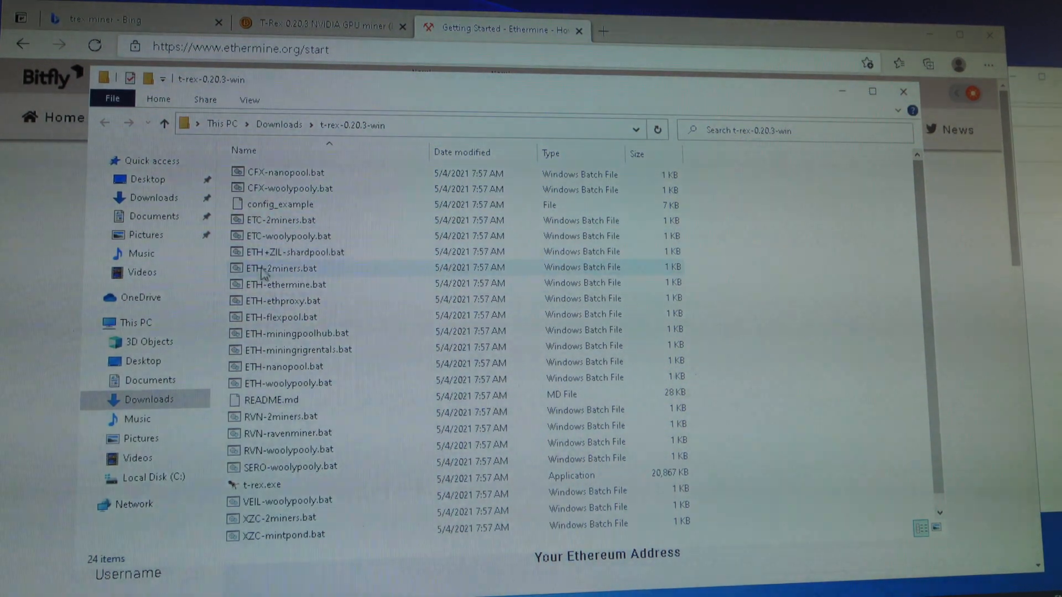
mouse_move(257, 317)
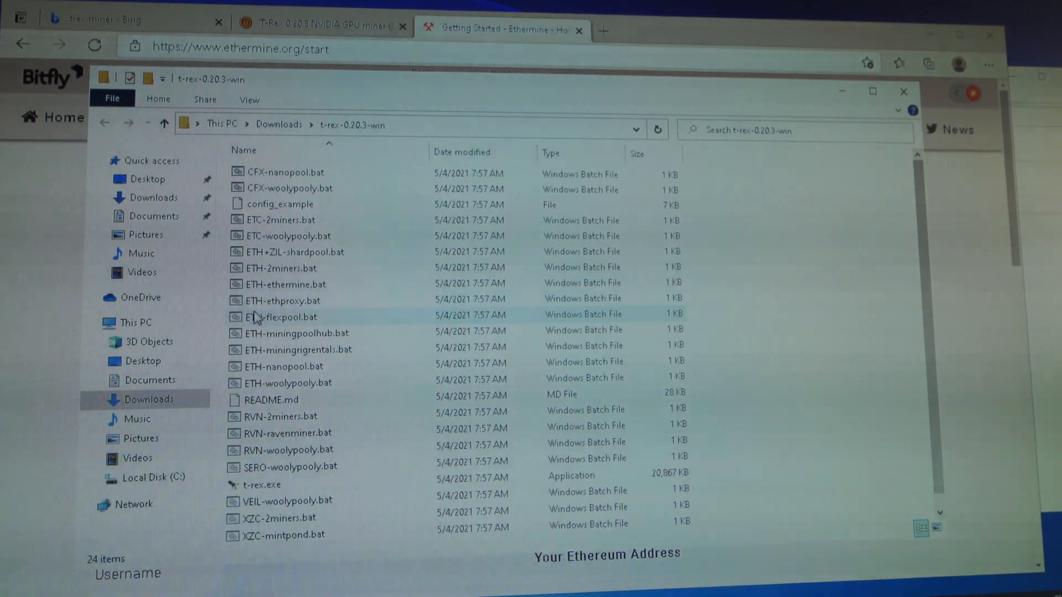
mouse_move(285, 299)
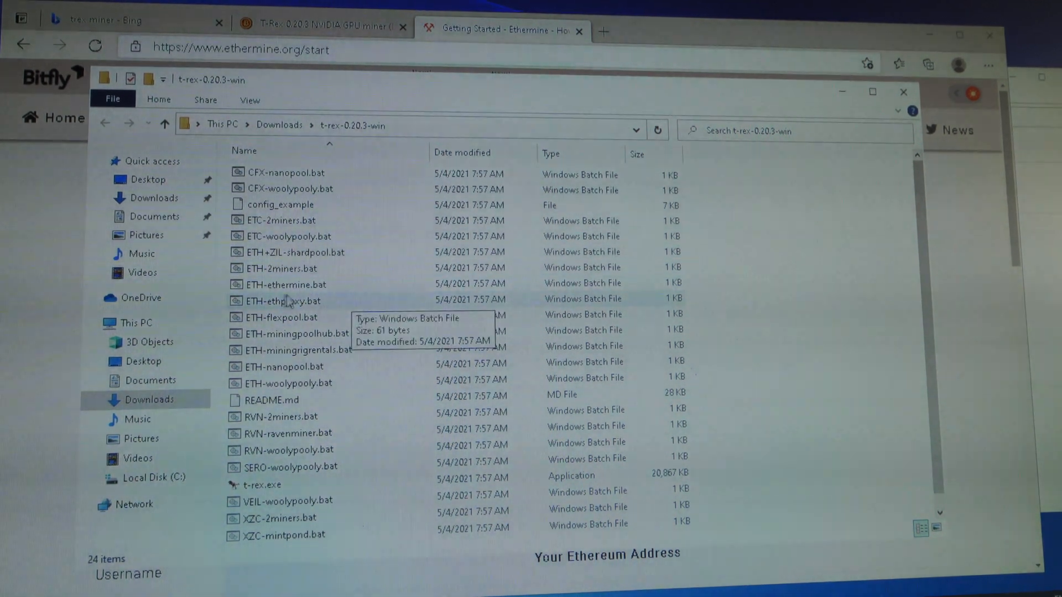
mouse_move(284, 284)
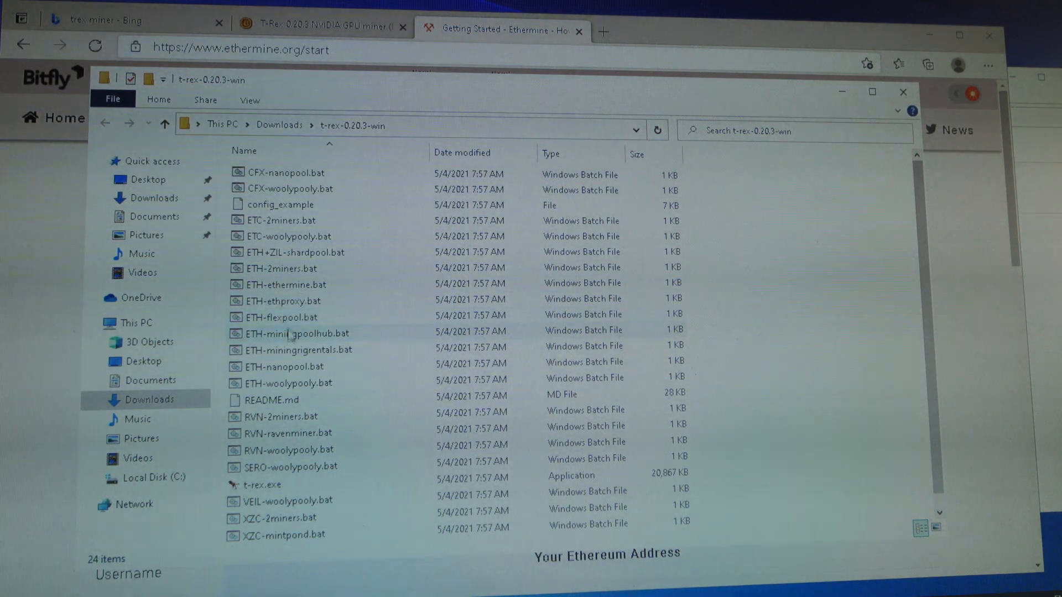
click(284, 284)
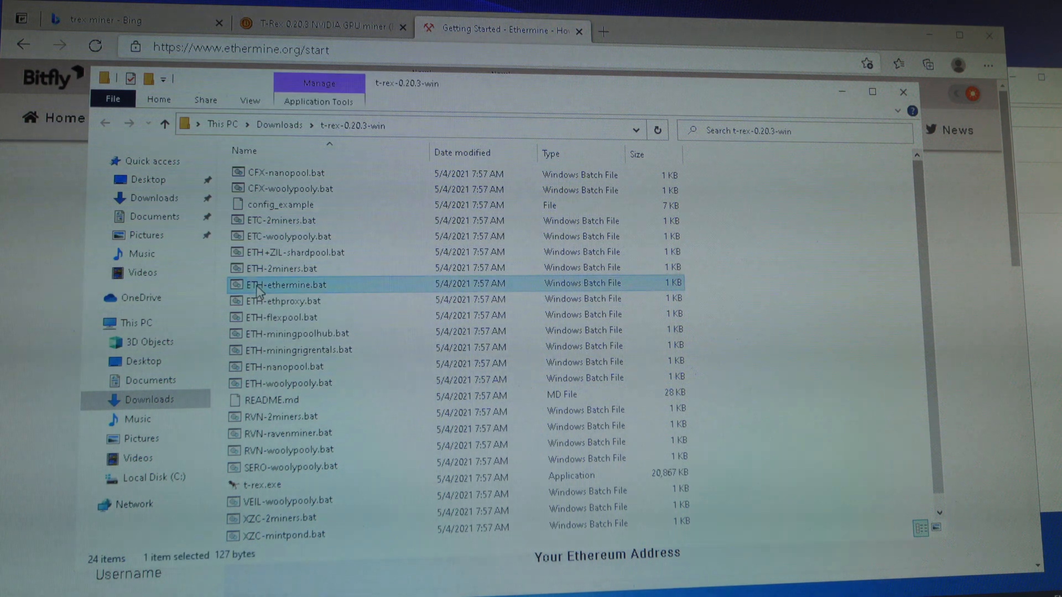
mouse_move(284, 284)
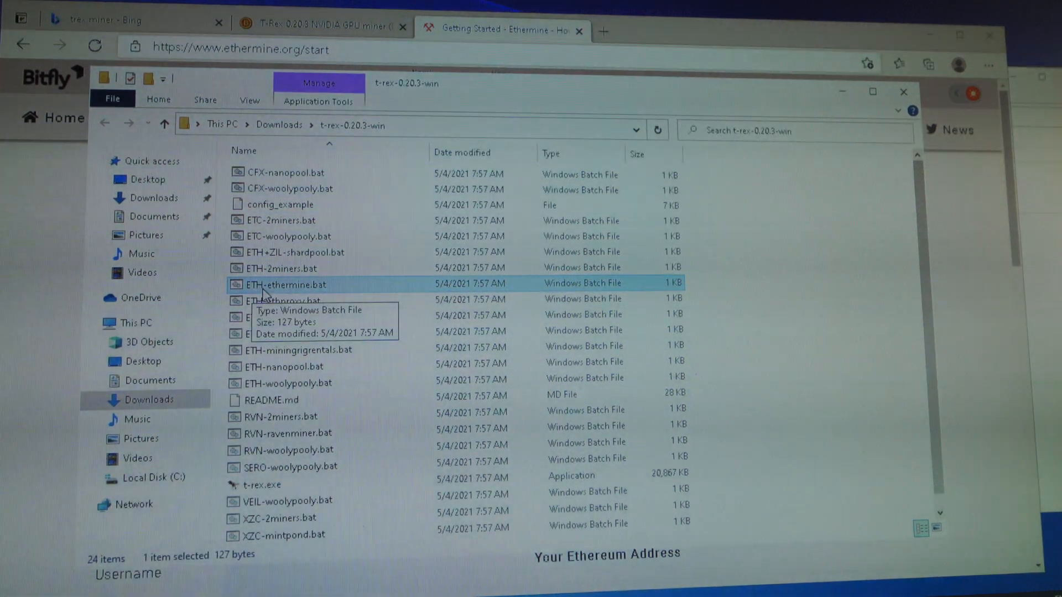
mouse_move(327, 297)
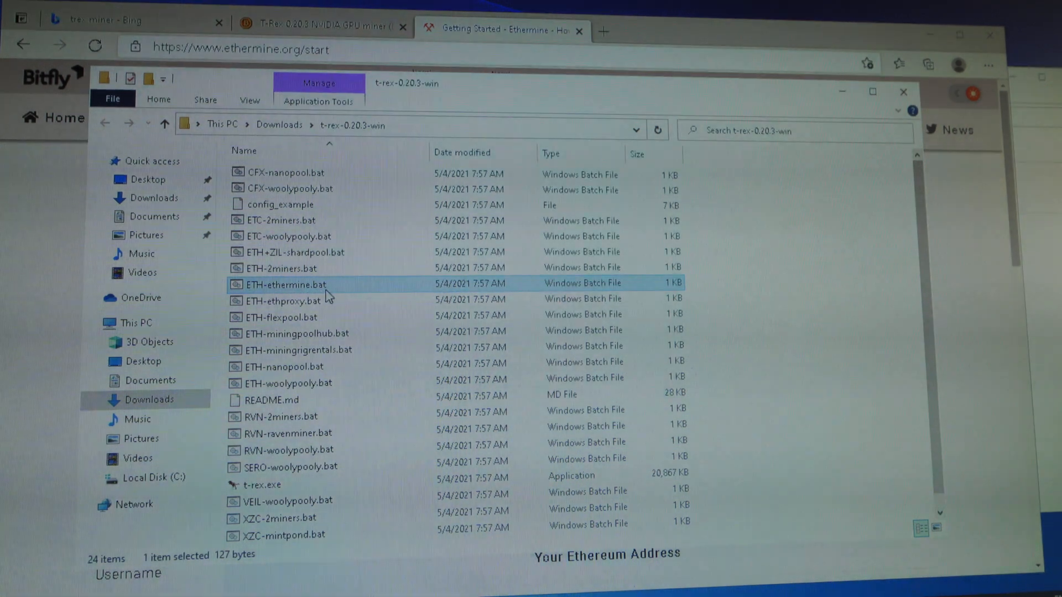
mouse_move(288, 293)
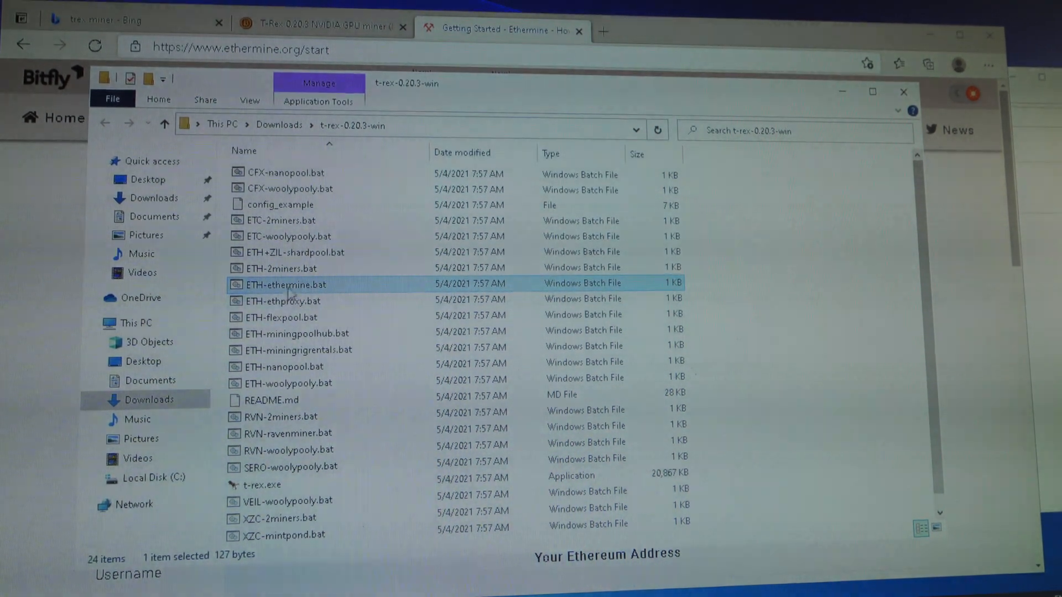
mouse_move(285, 287)
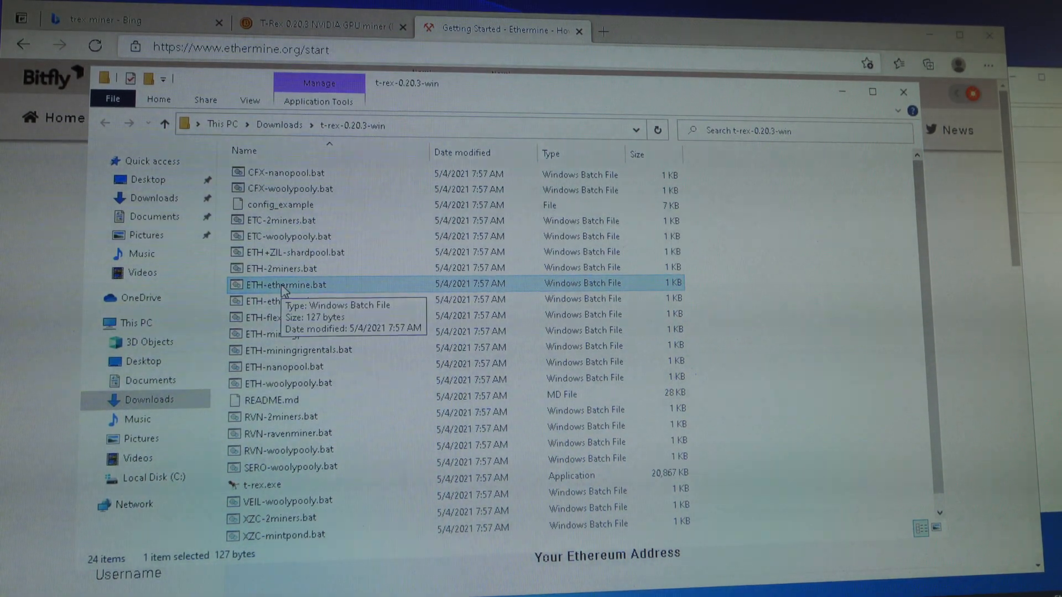
right_click(284, 283)
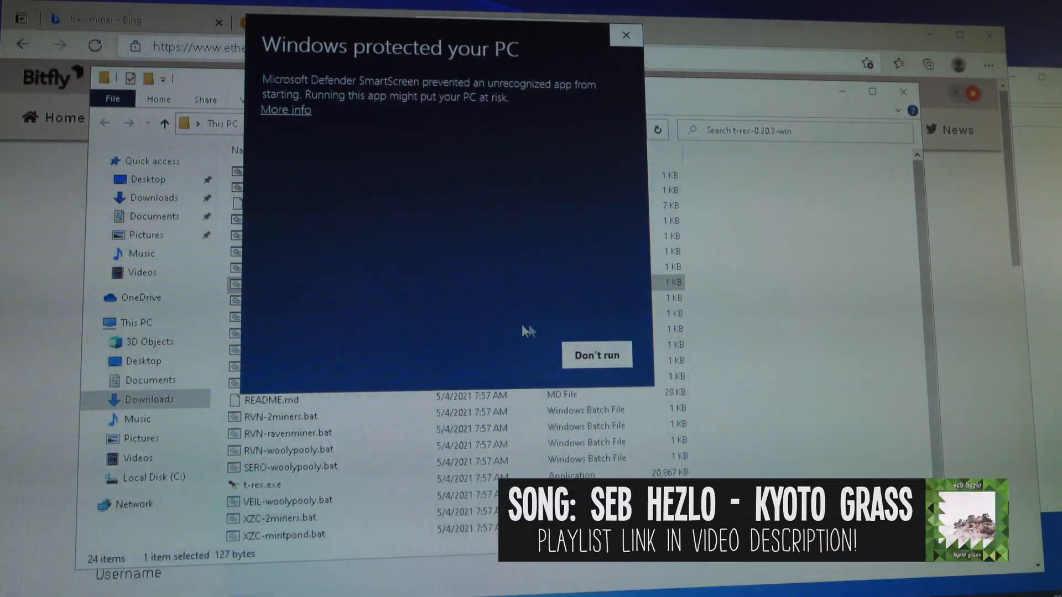
mouse_move(407, 206)
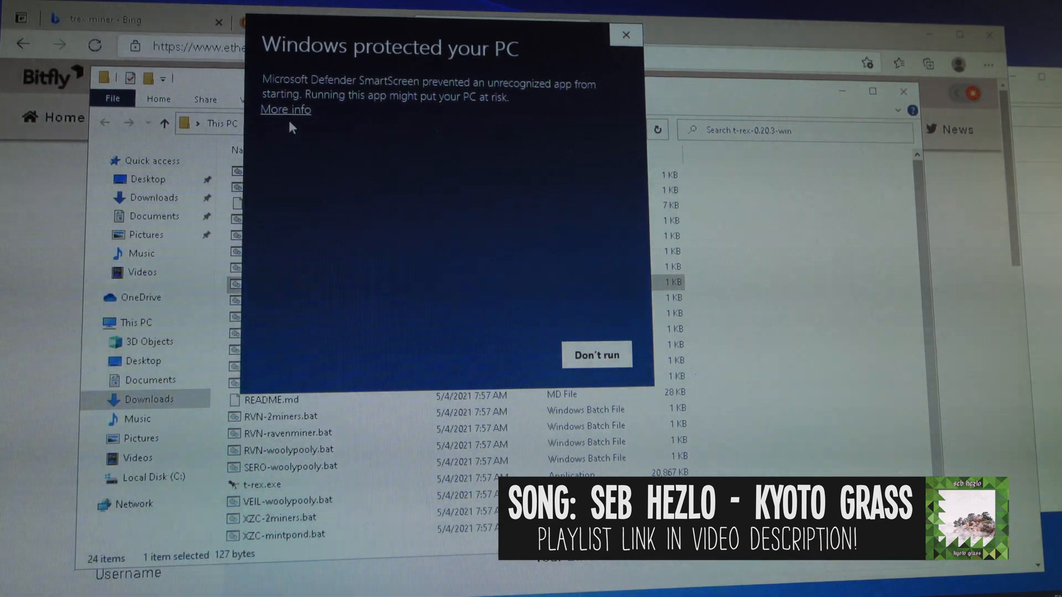
mouse_move(289, 118)
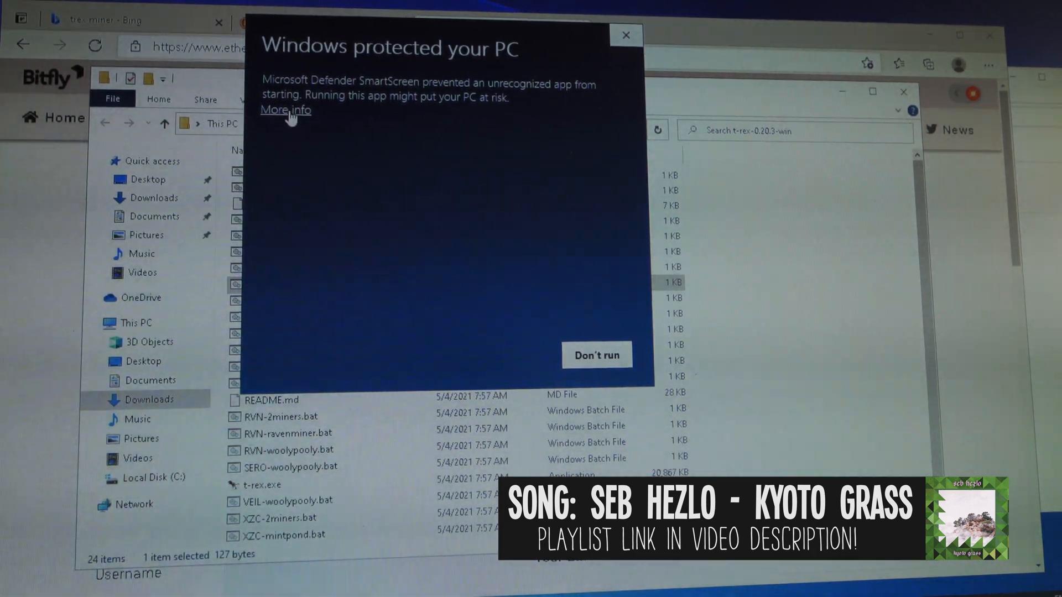
Run the preset past SmartScreen, then select the pool server name in Notepad.
click(285, 110)
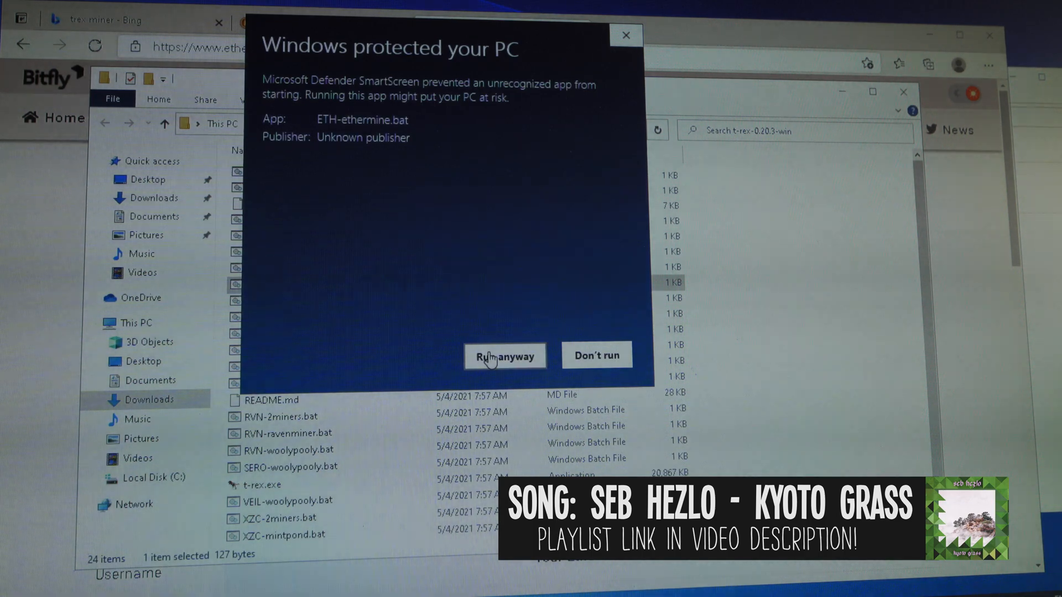
click(504, 356)
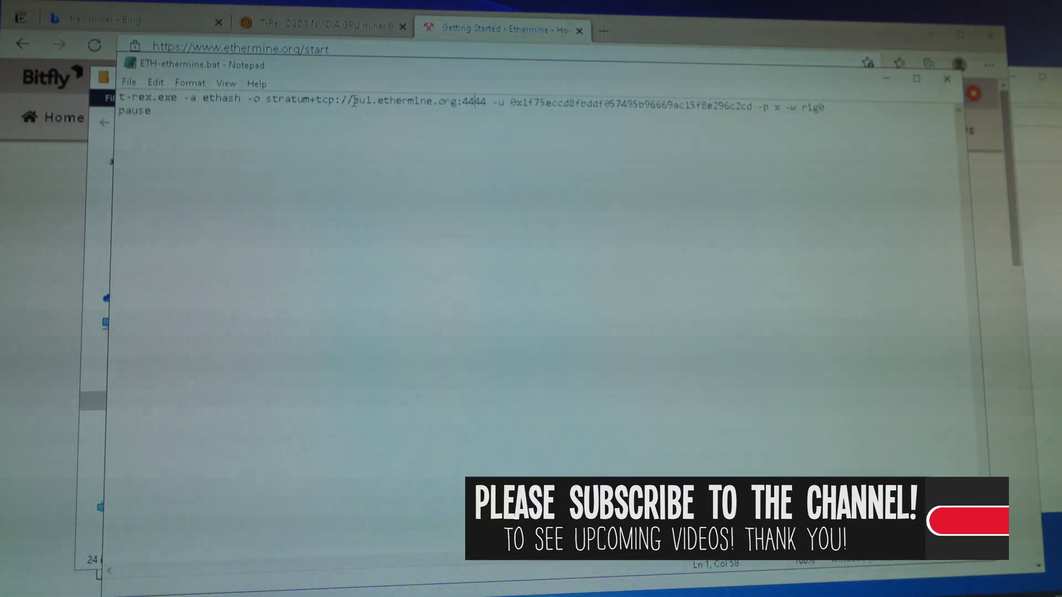
double_click(407, 103)
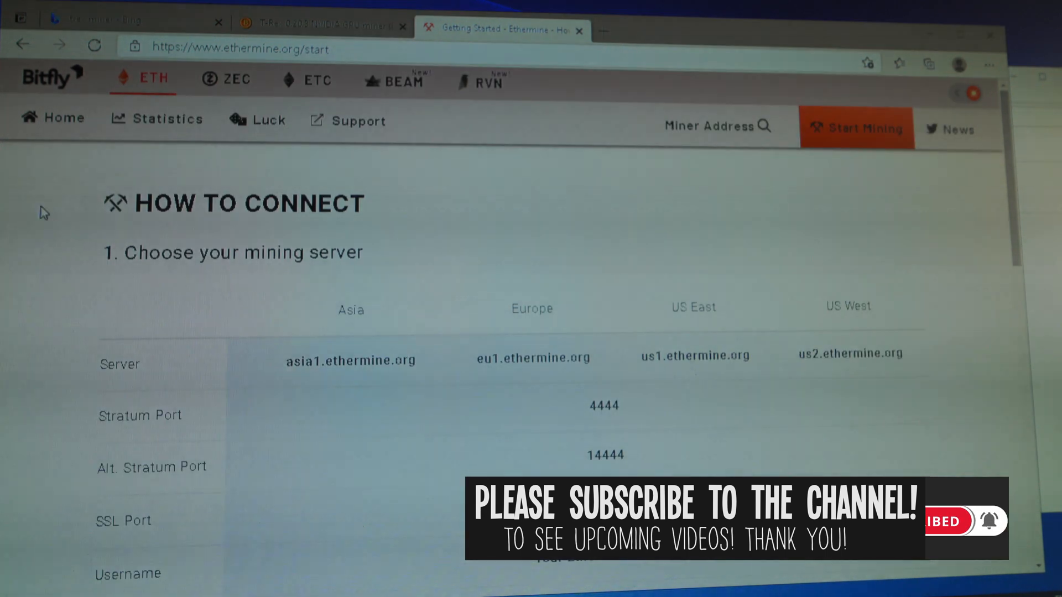
mouse_move(479, 212)
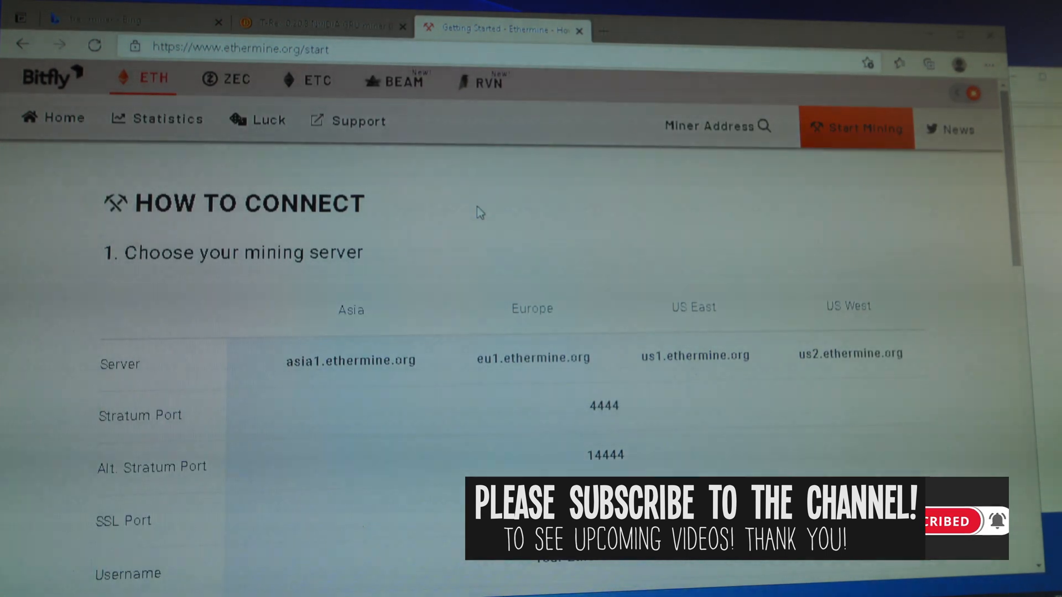
scroll(down, 3)
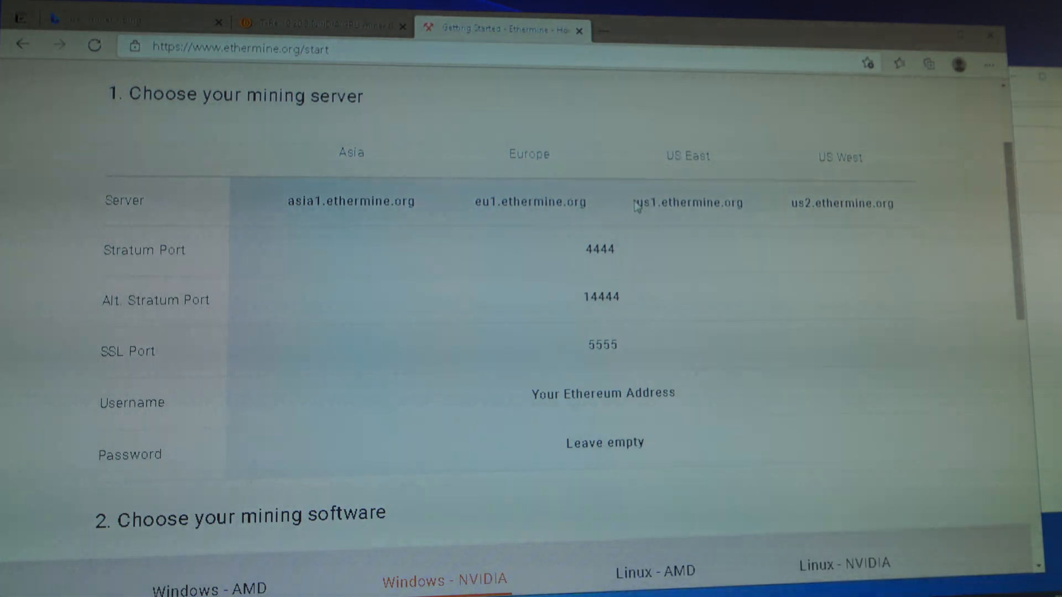
double_click(670, 202)
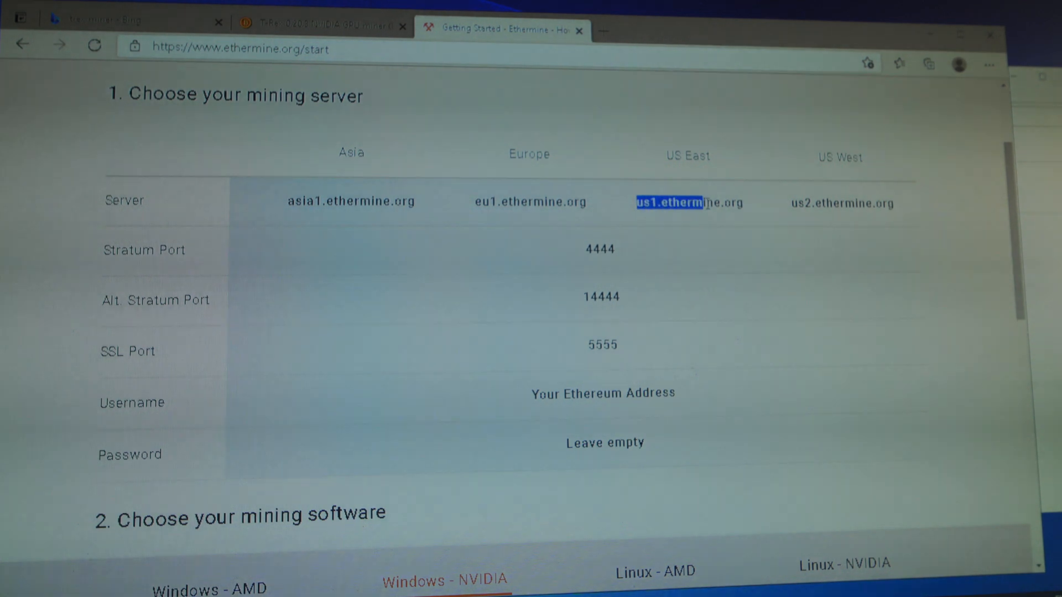
double_click(689, 202)
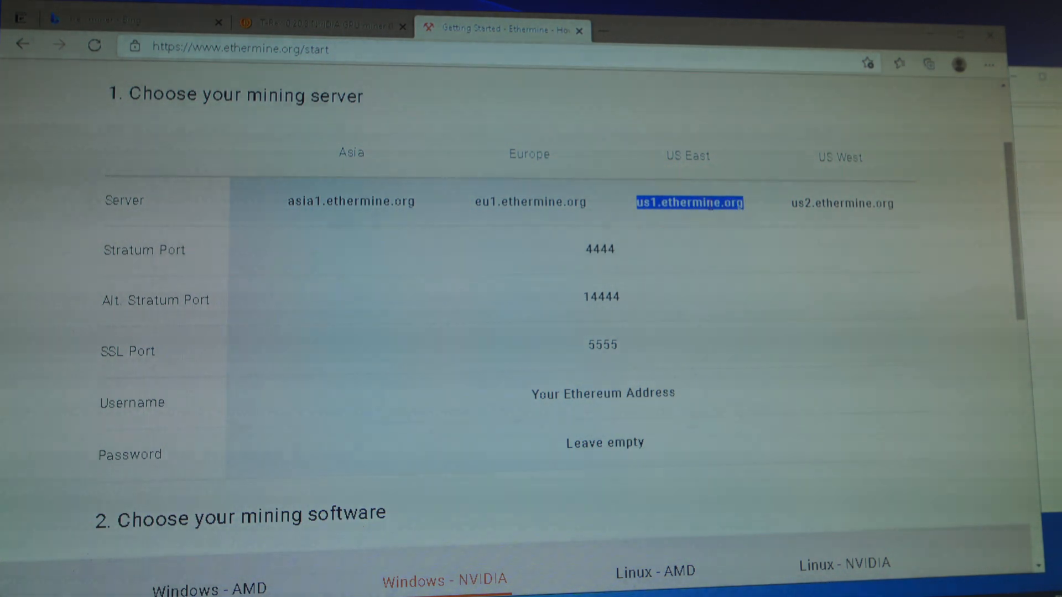
mouse_move(389, 536)
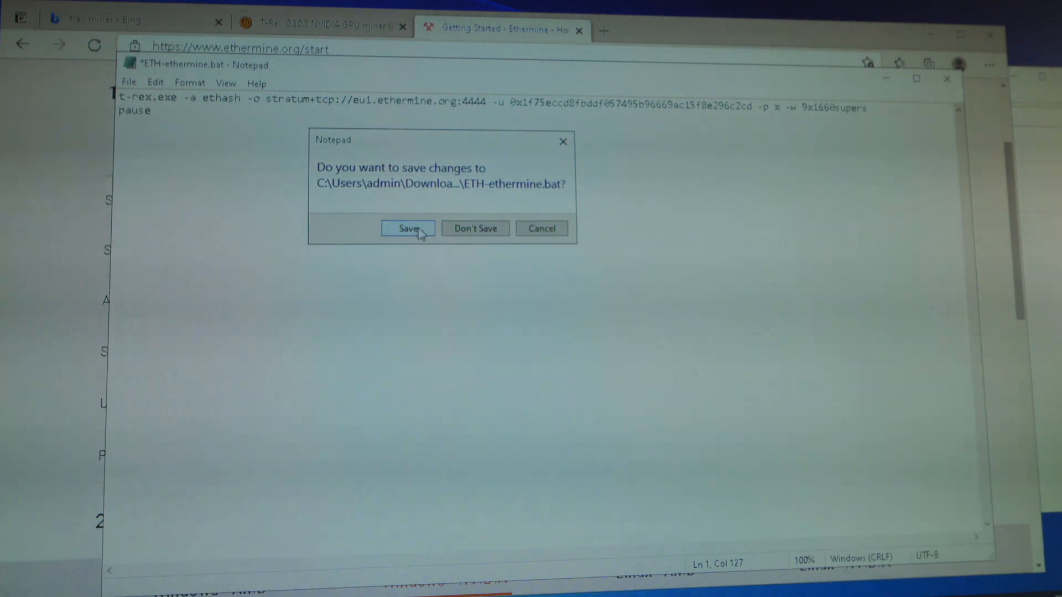
Save the edited ETH-ethermine.bat when closing Notepad.
click(407, 228)
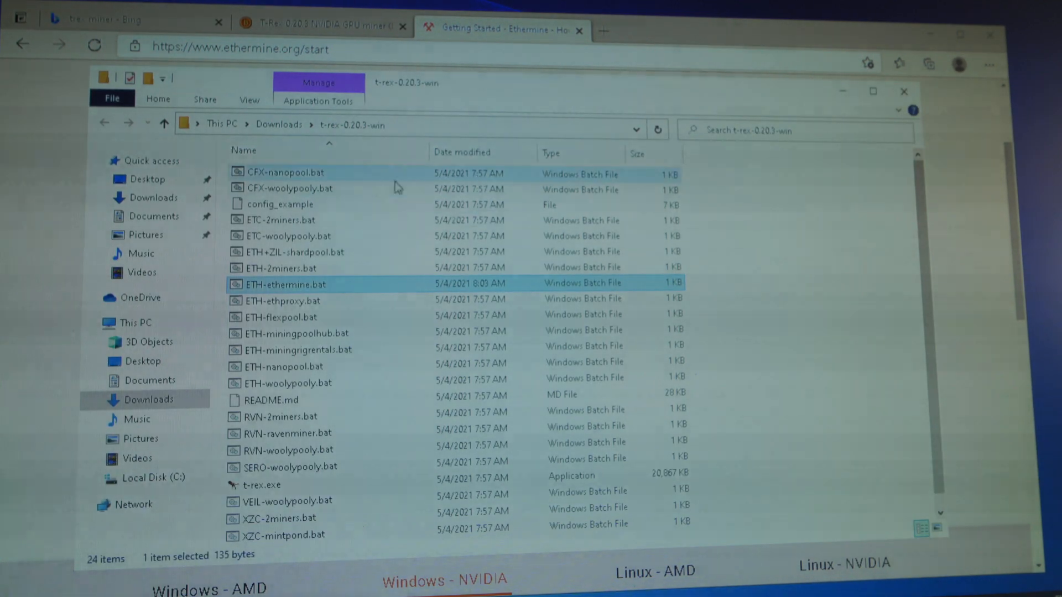
mouse_move(284, 284)
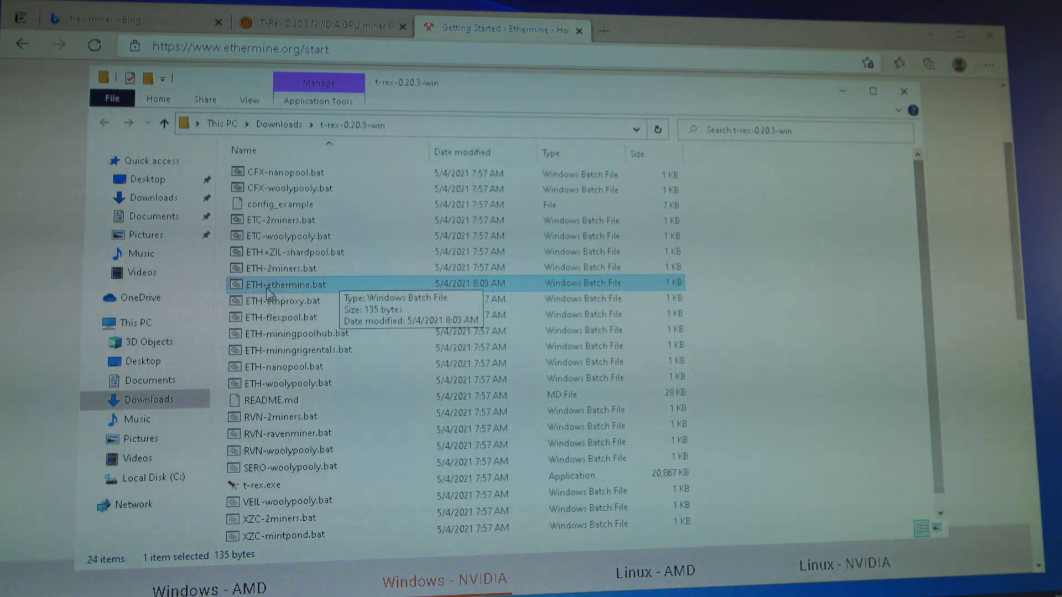
mouse_move(332, 289)
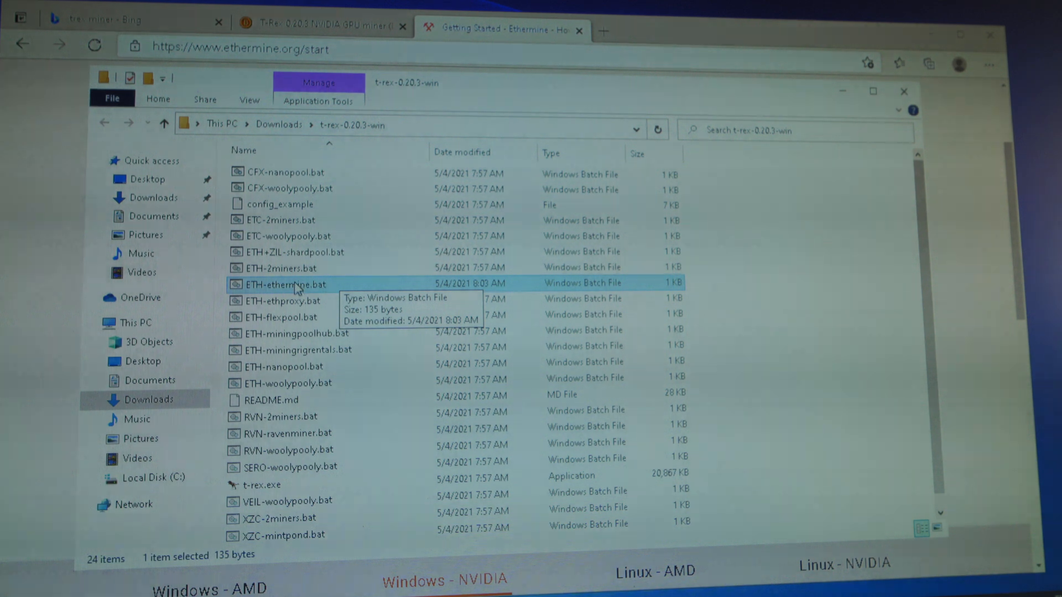
mouse_move(352, 288)
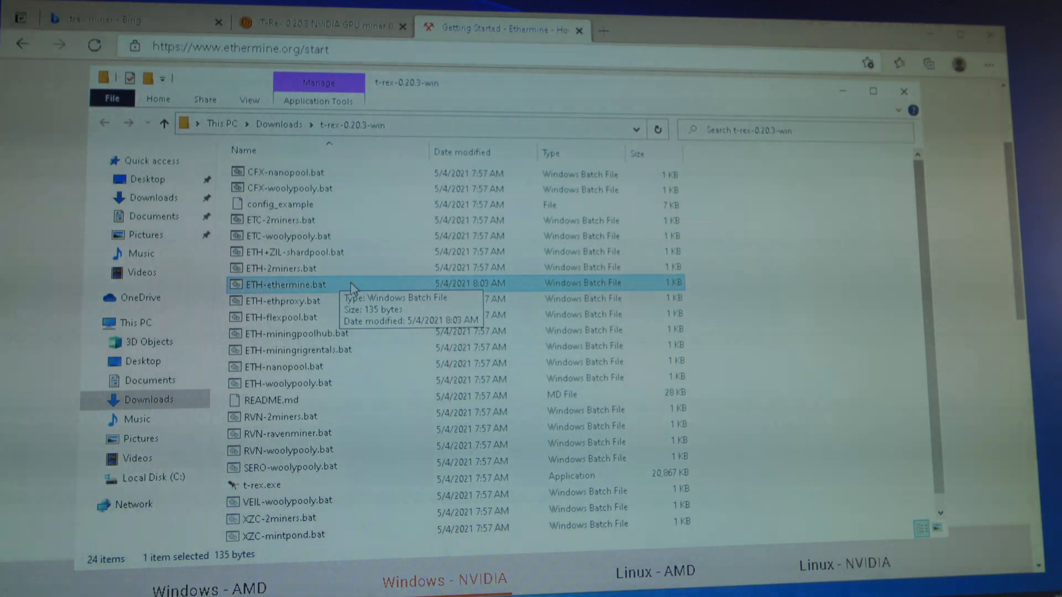
Launch ETH-ethermine.bat to mine ETH, then stop T-Rex with Ctrl+C and close it.
double_click(285, 284)
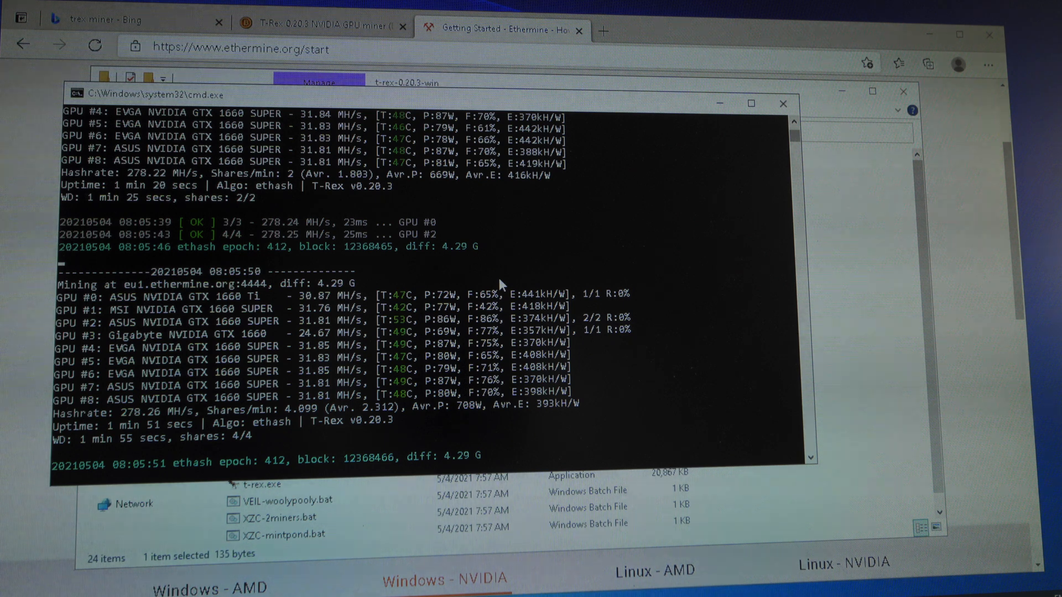
mouse_move(410, 338)
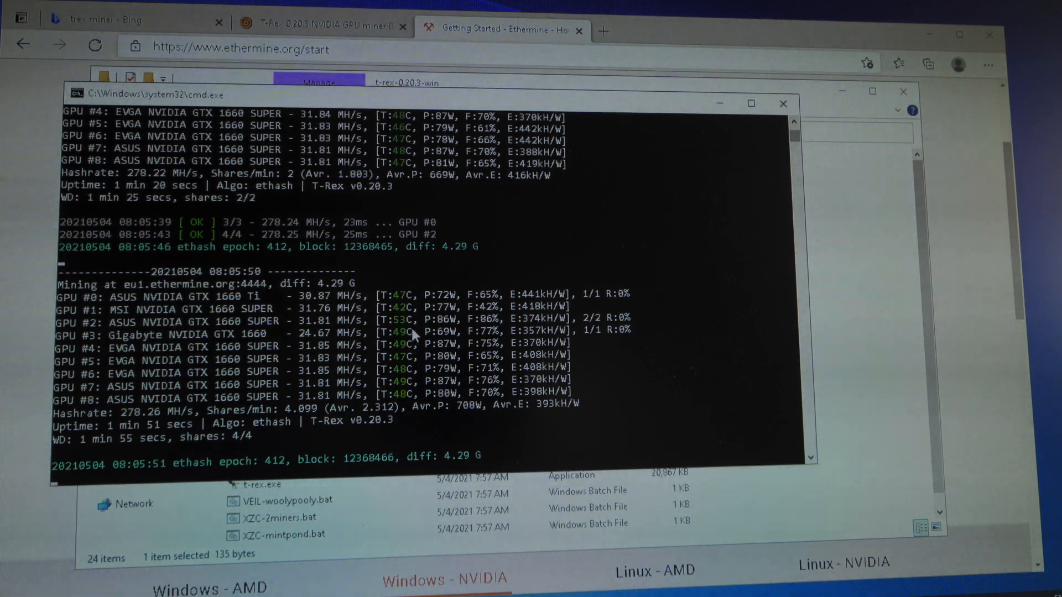
key(ctrl+c)
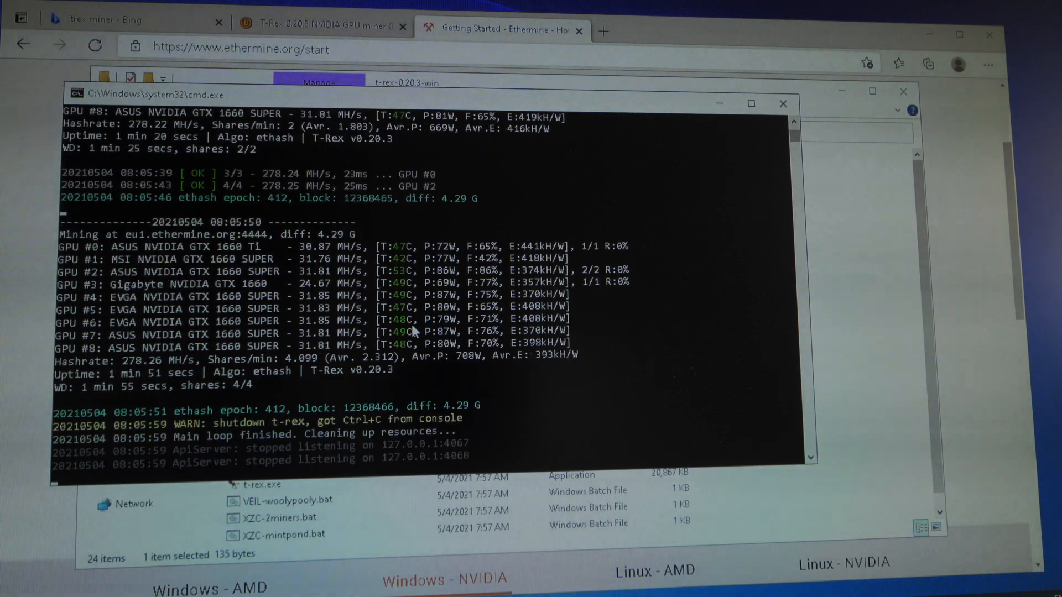
click(783, 103)
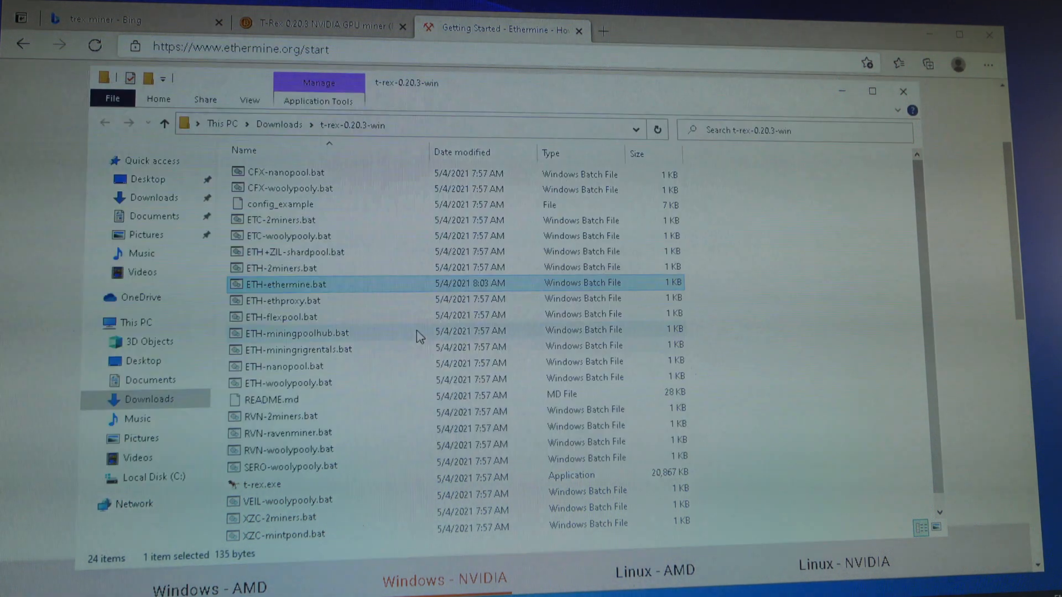
mouse_move(459, 364)
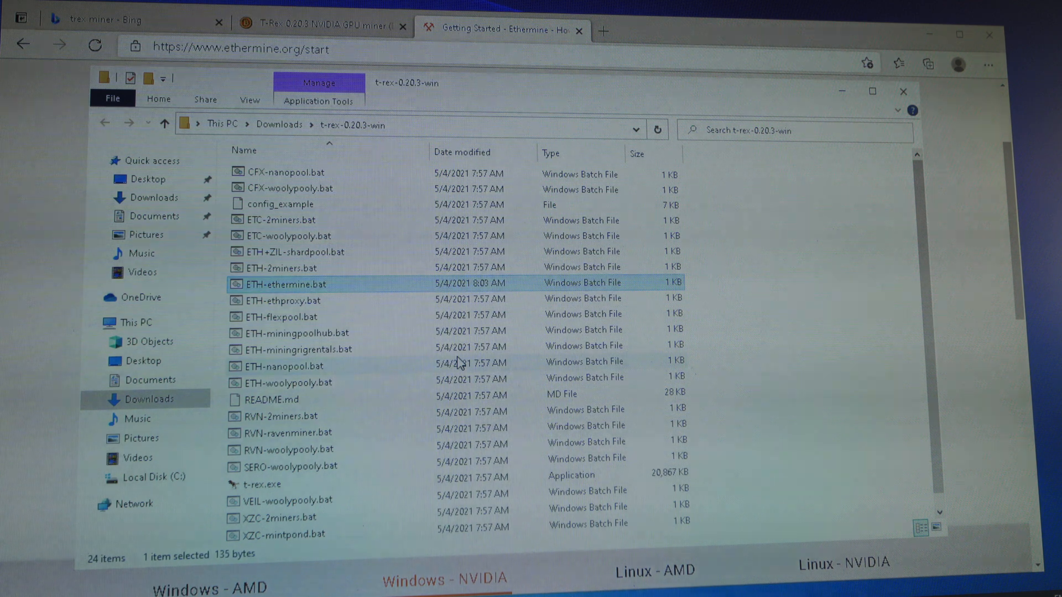
Open the miner folder's README.md in Notepad via Open with, leaving 'Always use this app' unchecked.
click(293, 251)
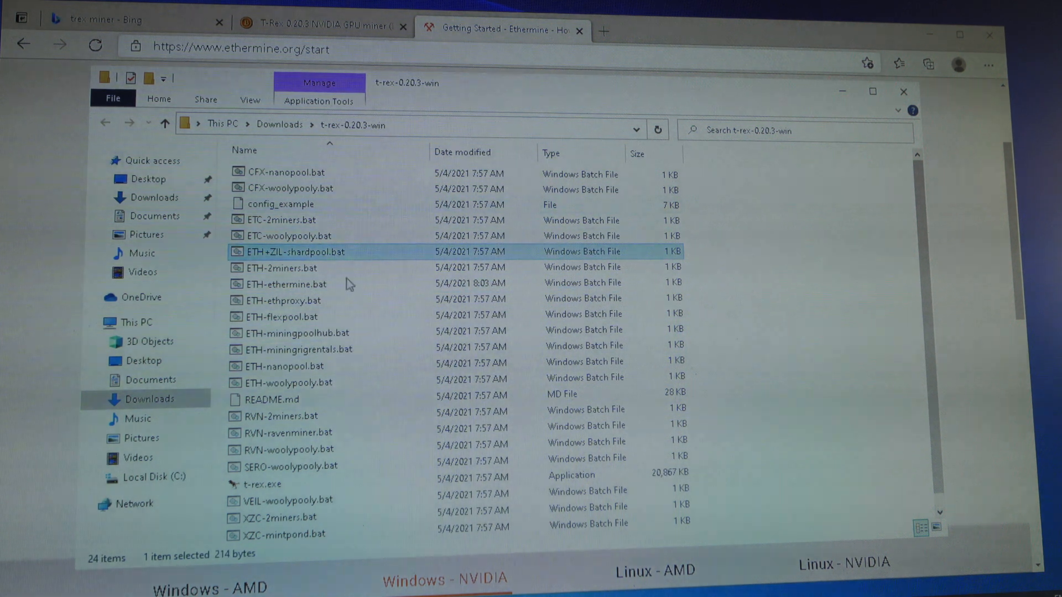
mouse_move(388, 329)
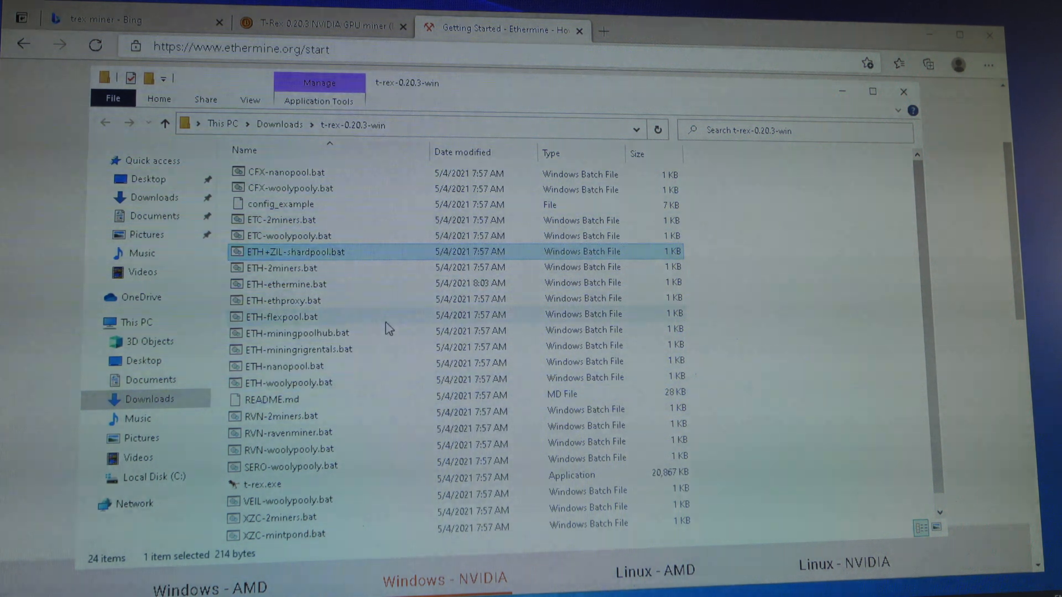
mouse_move(278, 404)
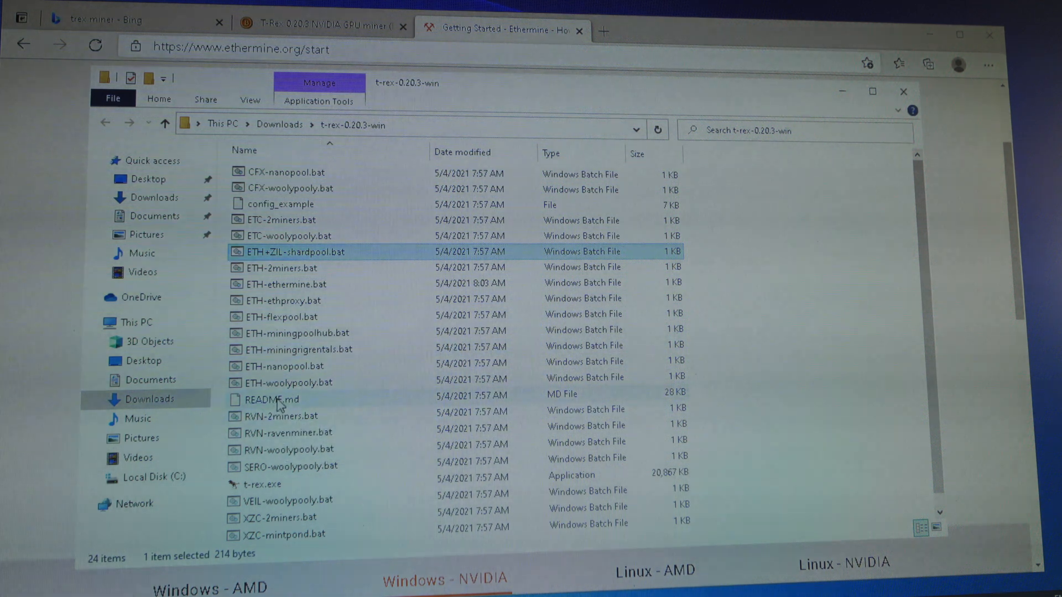
click(270, 399)
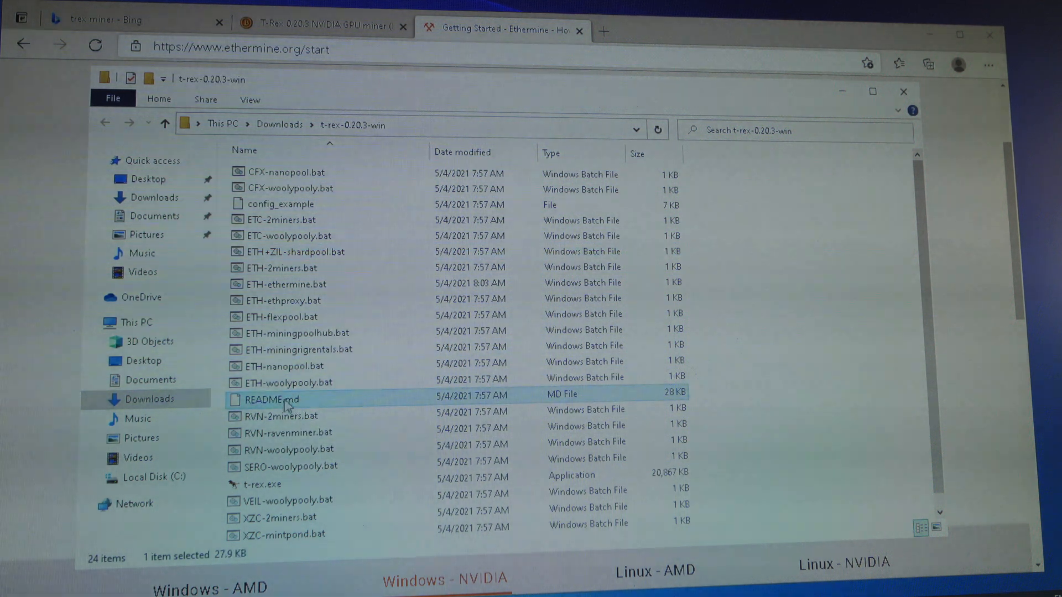
right_click(284, 399)
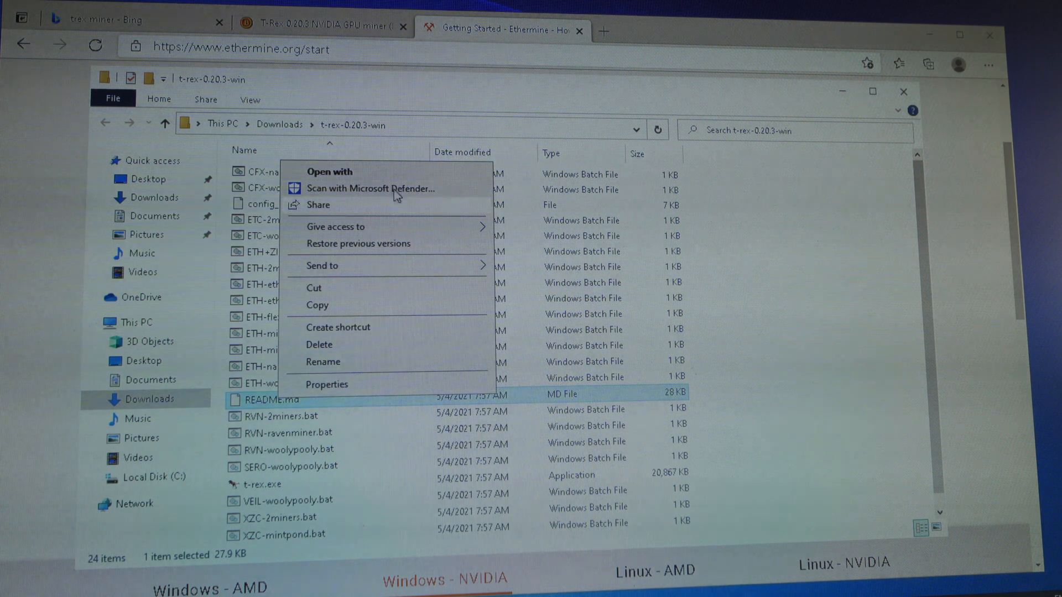
click(330, 172)
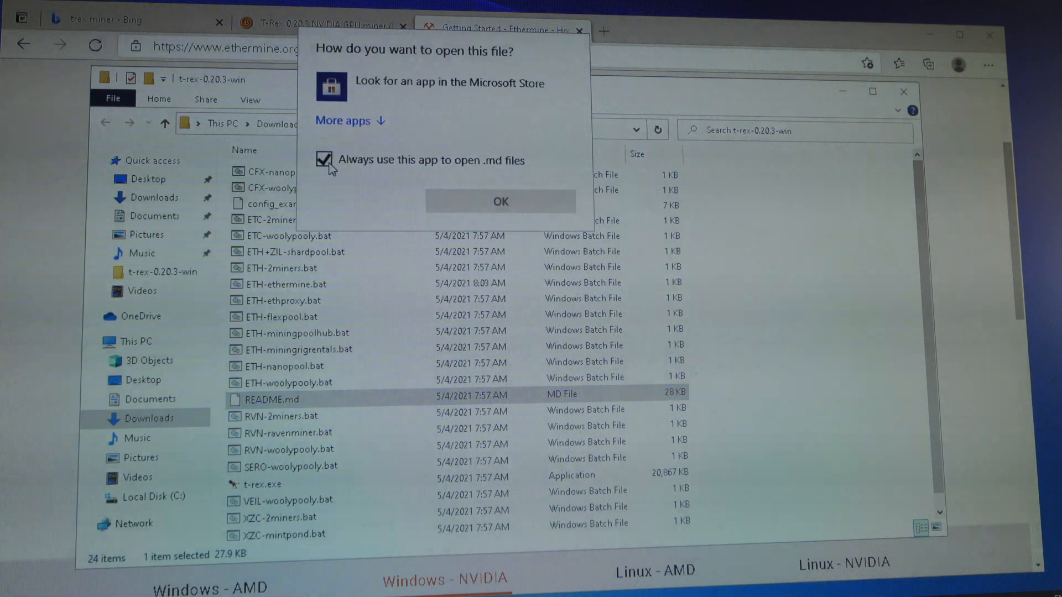
click(342, 121)
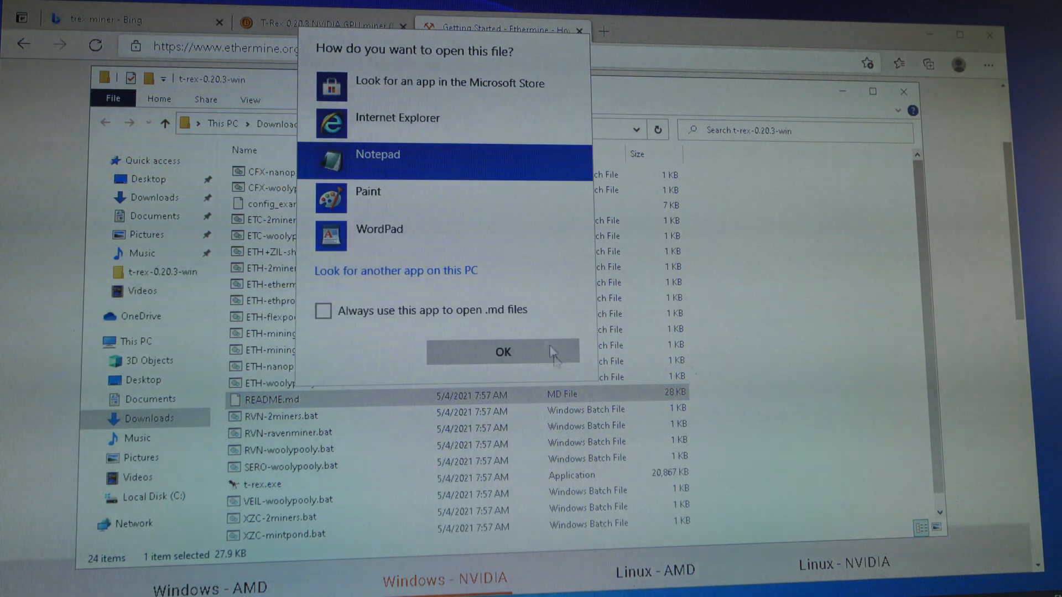
click(503, 353)
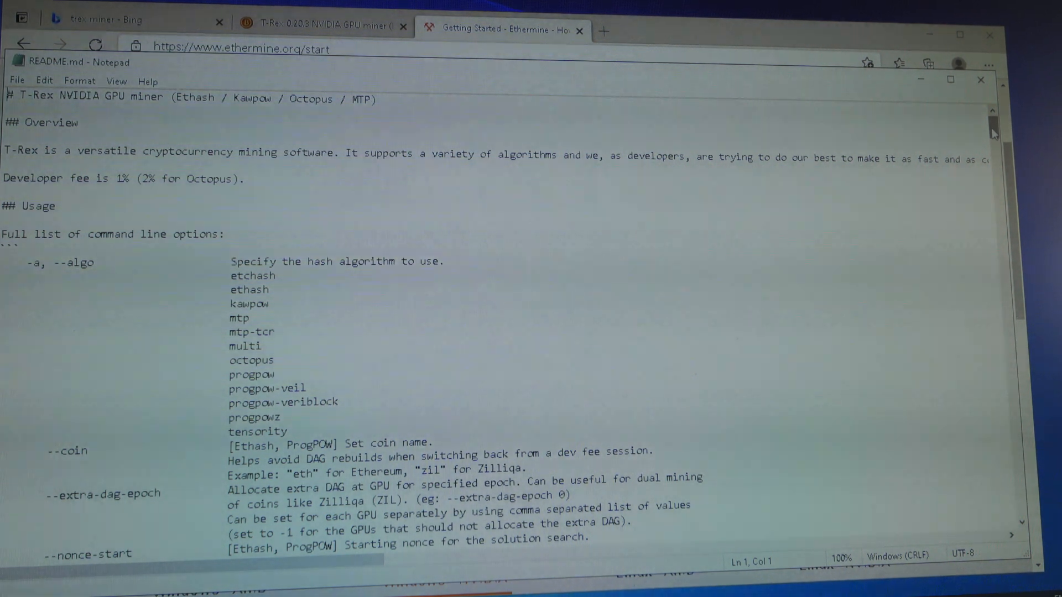
Scroll down through the command-line options list to the --mt memory tweak description.
scroll(down, 3)
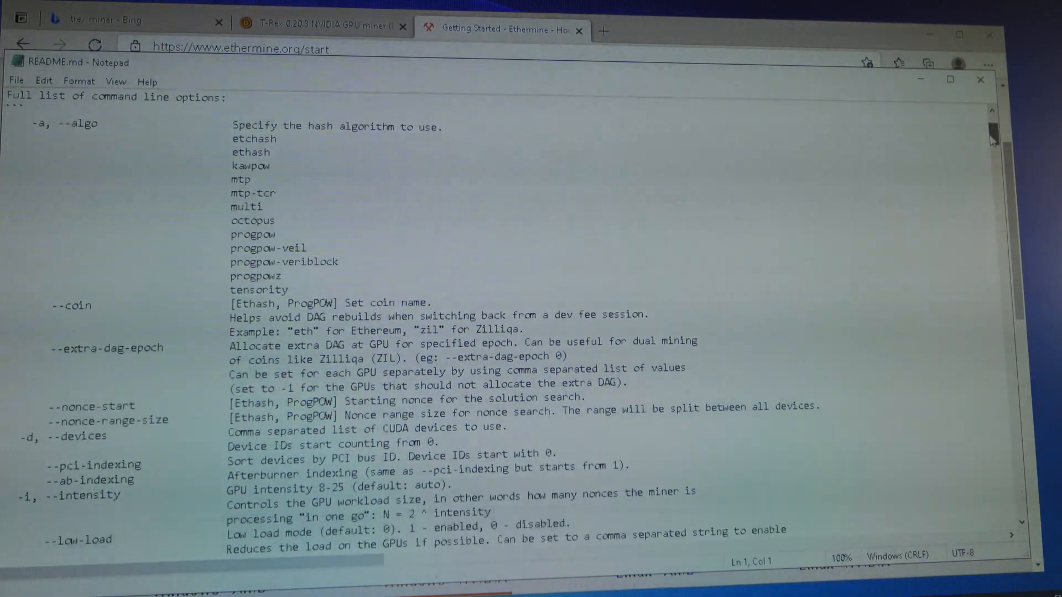
scroll(down, 3)
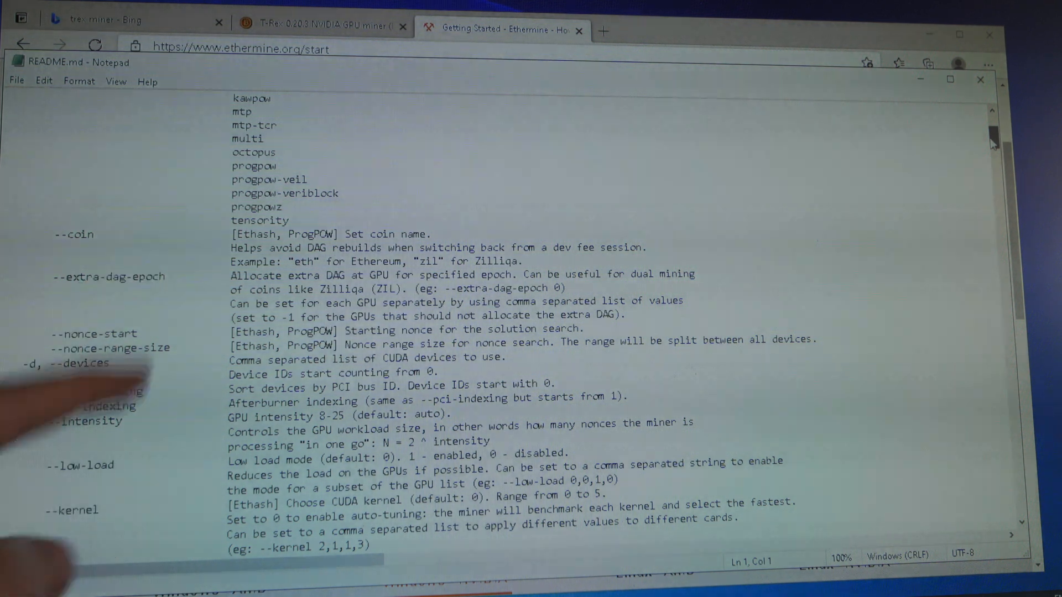
scroll(down, 3)
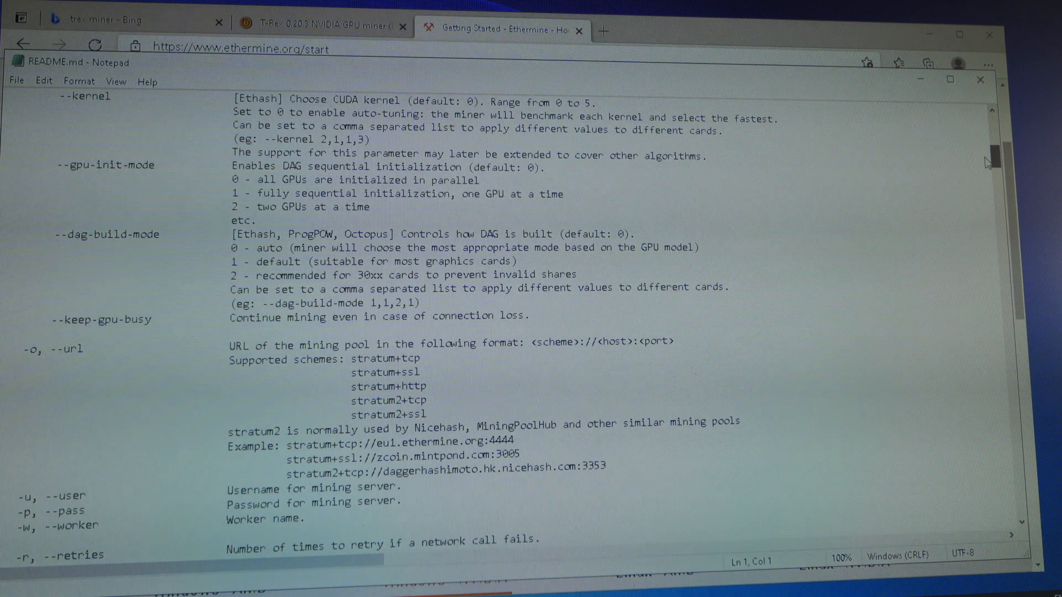
scroll(down, 3)
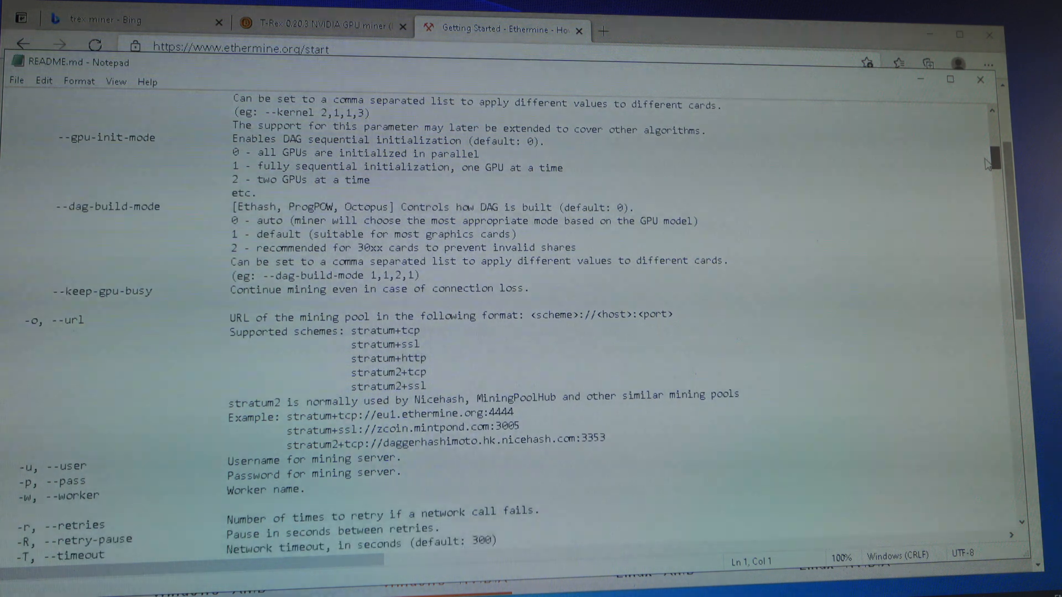
scroll(down, 3)
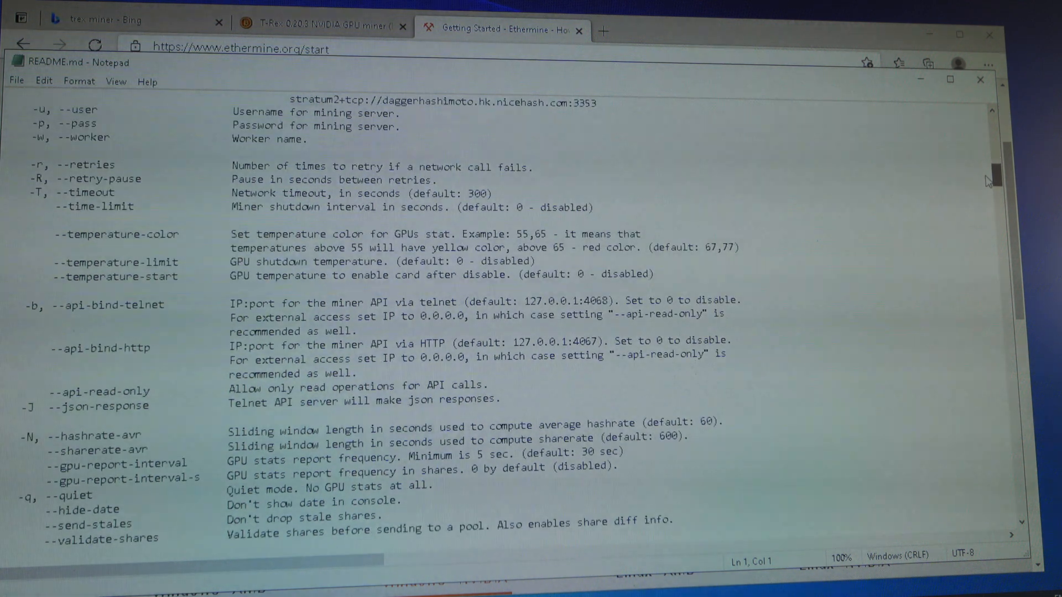
scroll(down, 3)
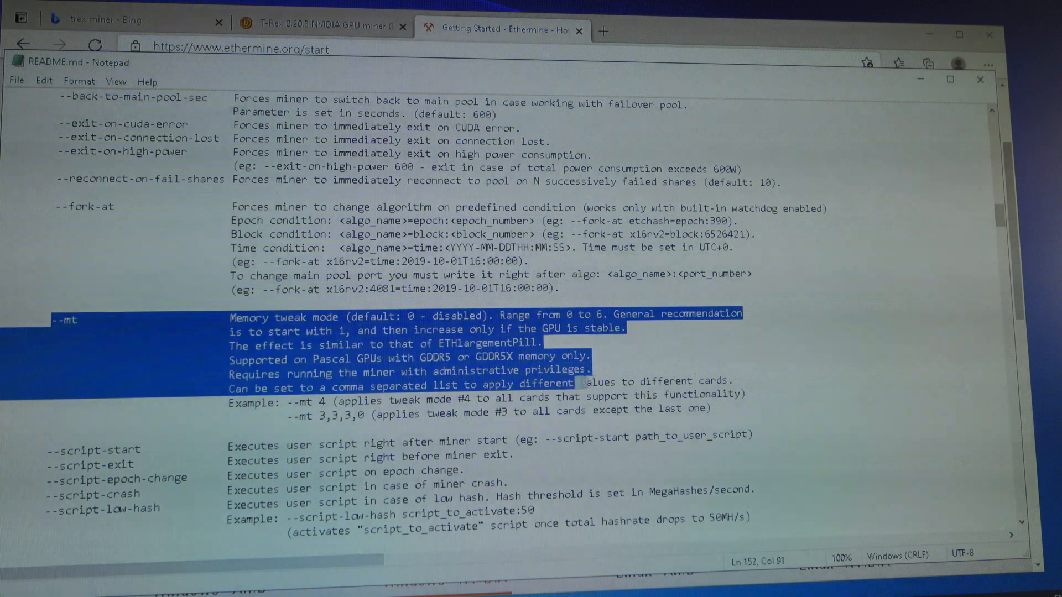
click(711, 408)
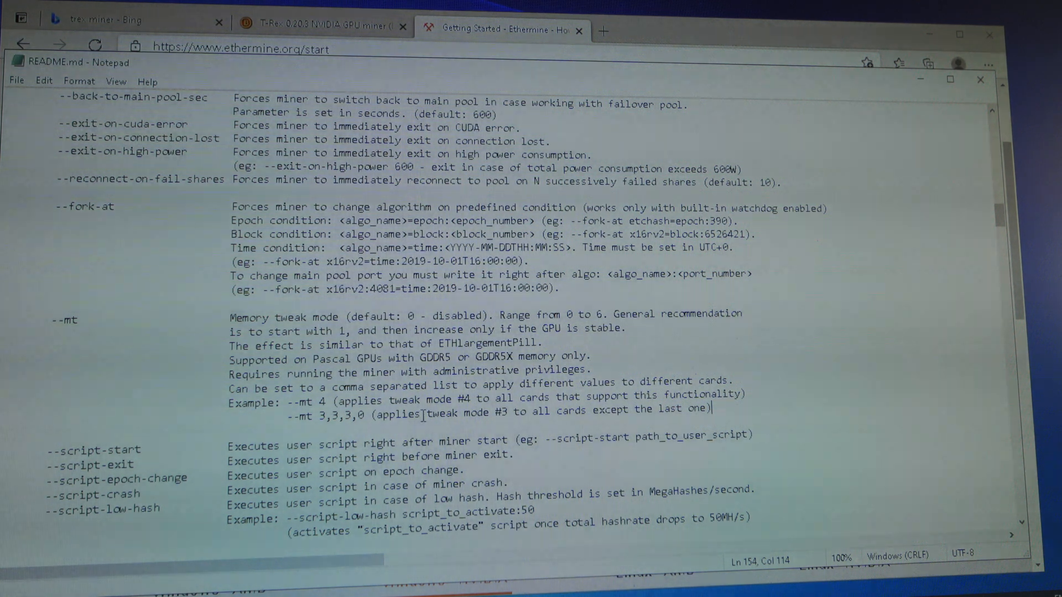
mouse_move(541, 352)
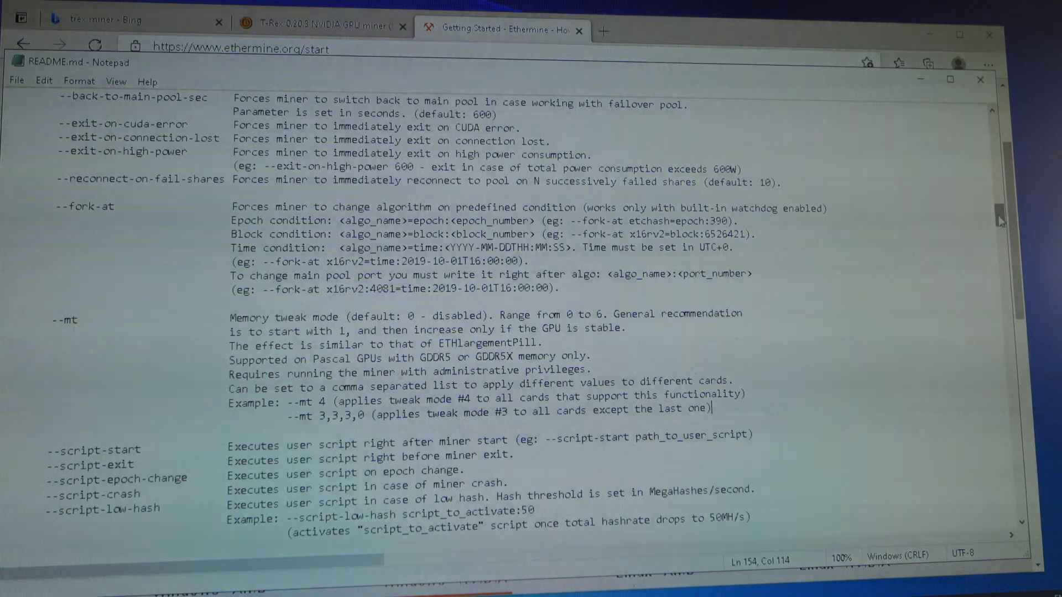
Highlight the --fan, --pl and --cclock lines in the 'GPU fine tuning for Windows only' section.
scroll(down, 3)
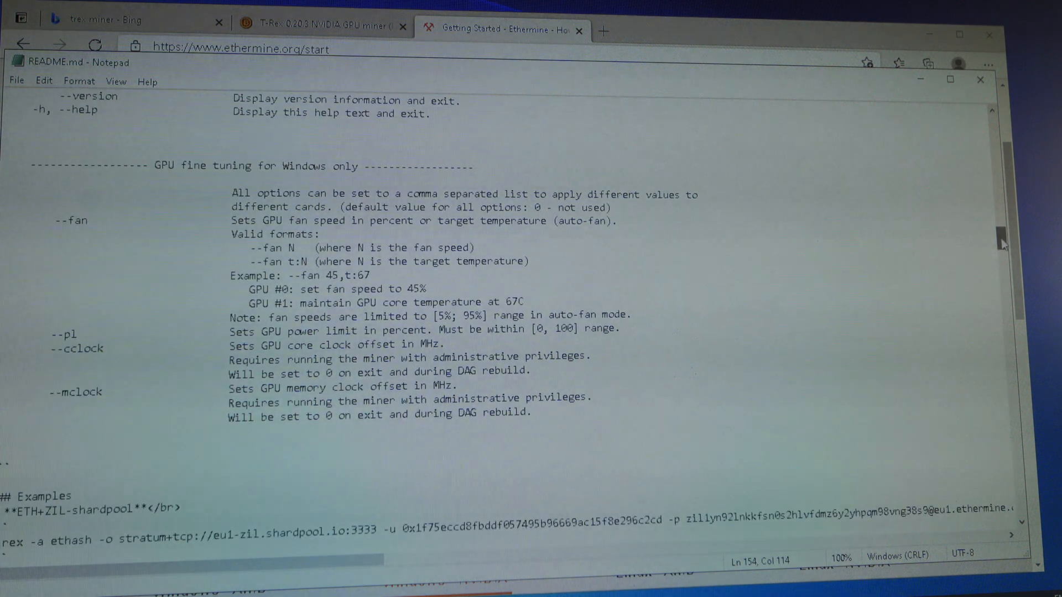
mouse_move(210, 192)
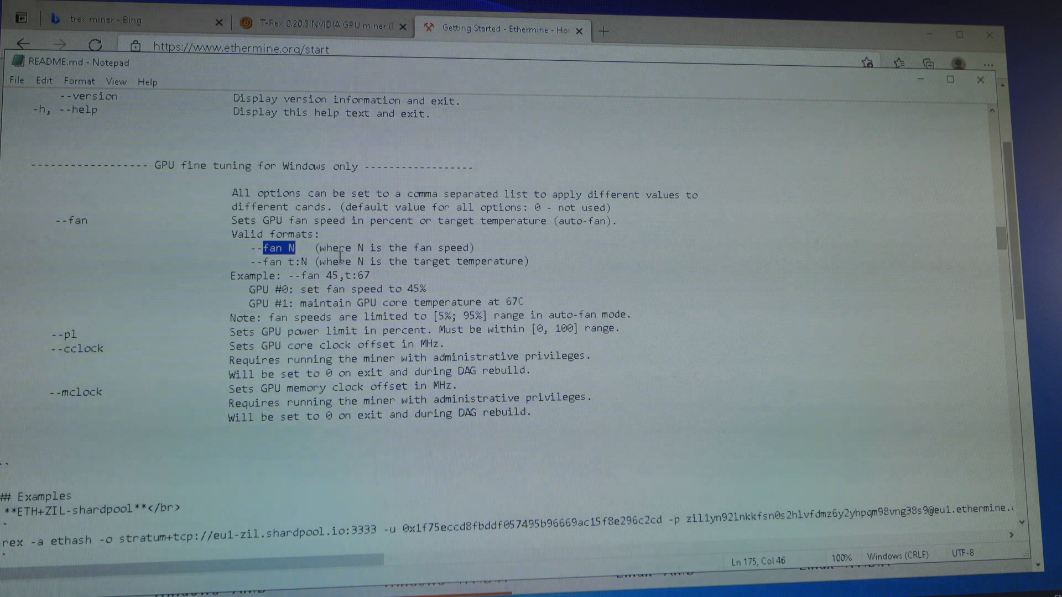
click(267, 262)
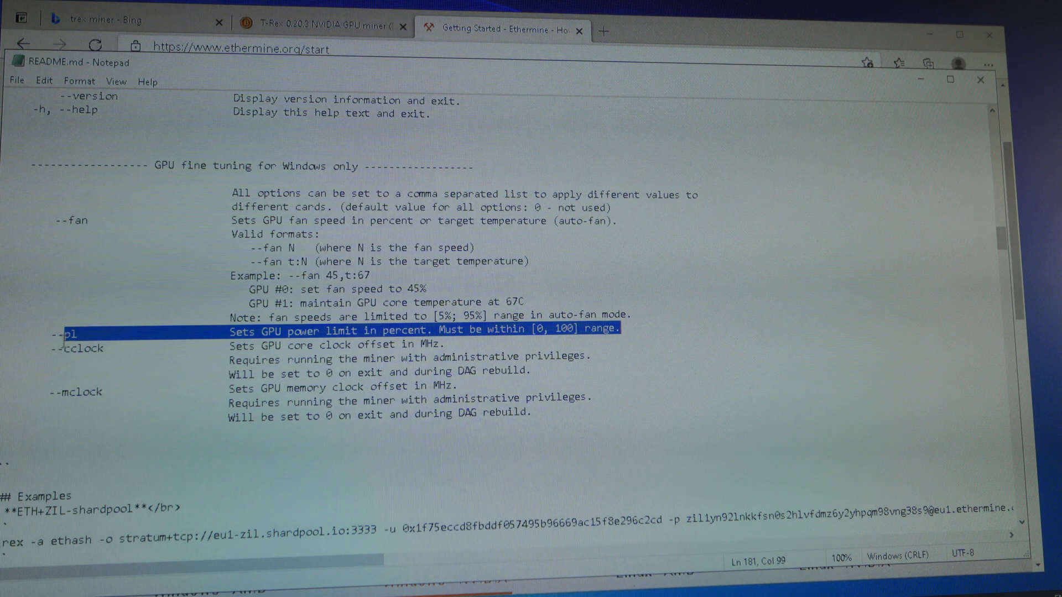
click(355, 344)
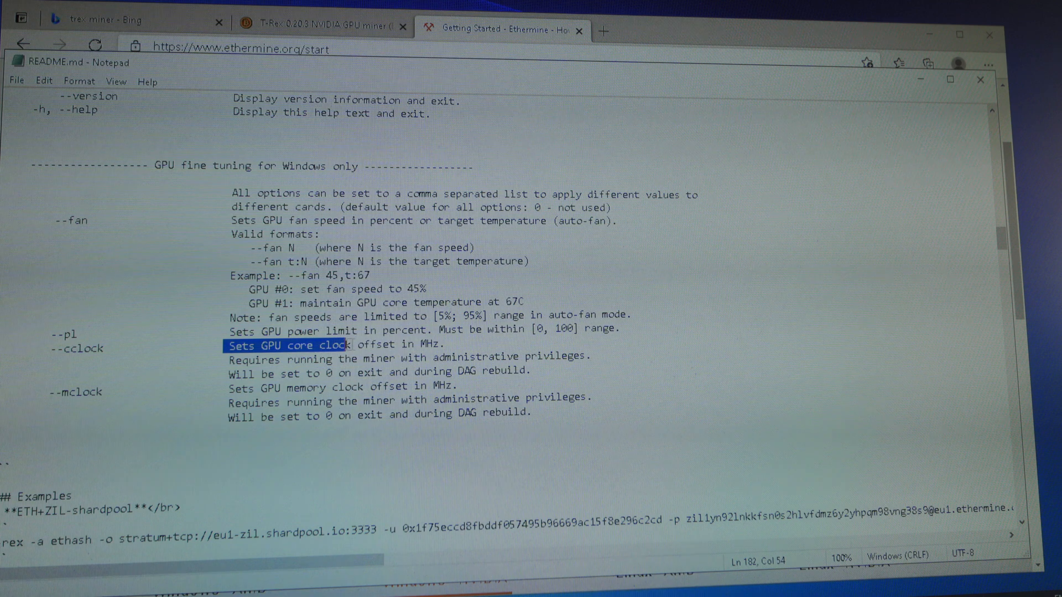
click(412, 345)
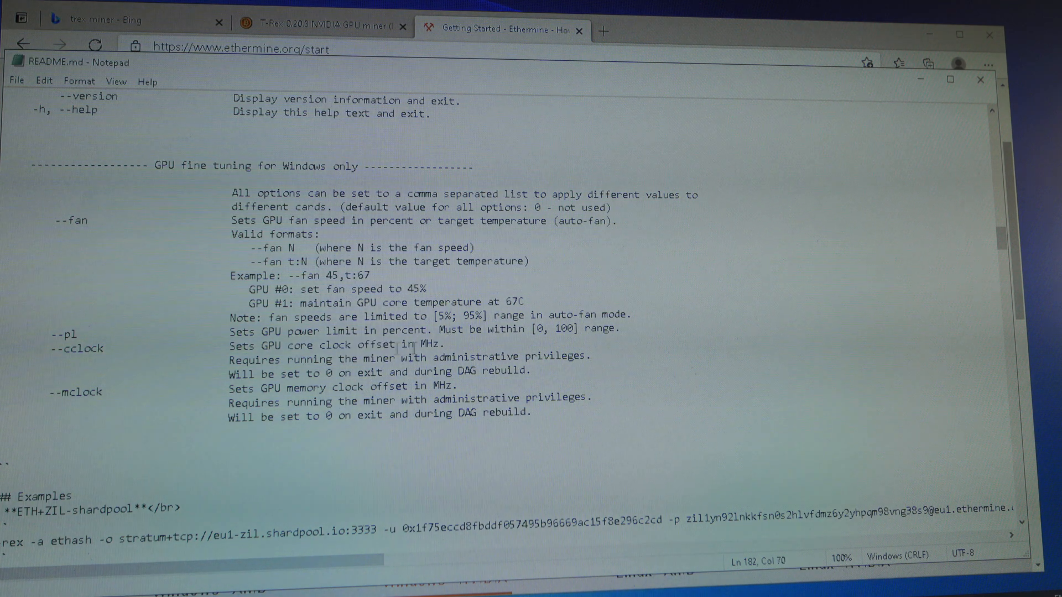
double_click(76, 392)
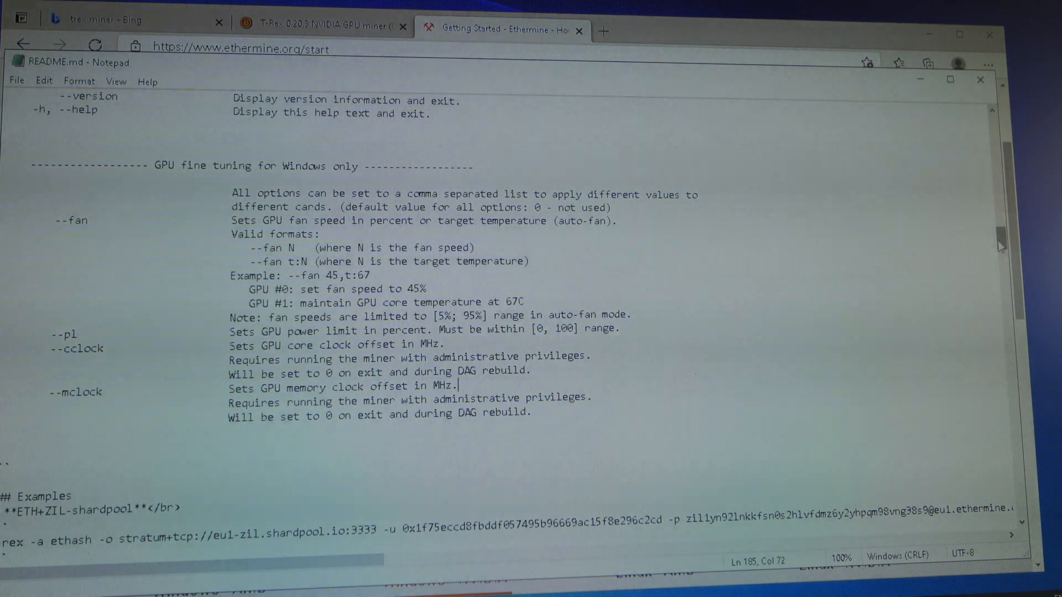
Scroll back to the top of README.md, then down to the --fork-at and --mt options.
scroll(up, 3)
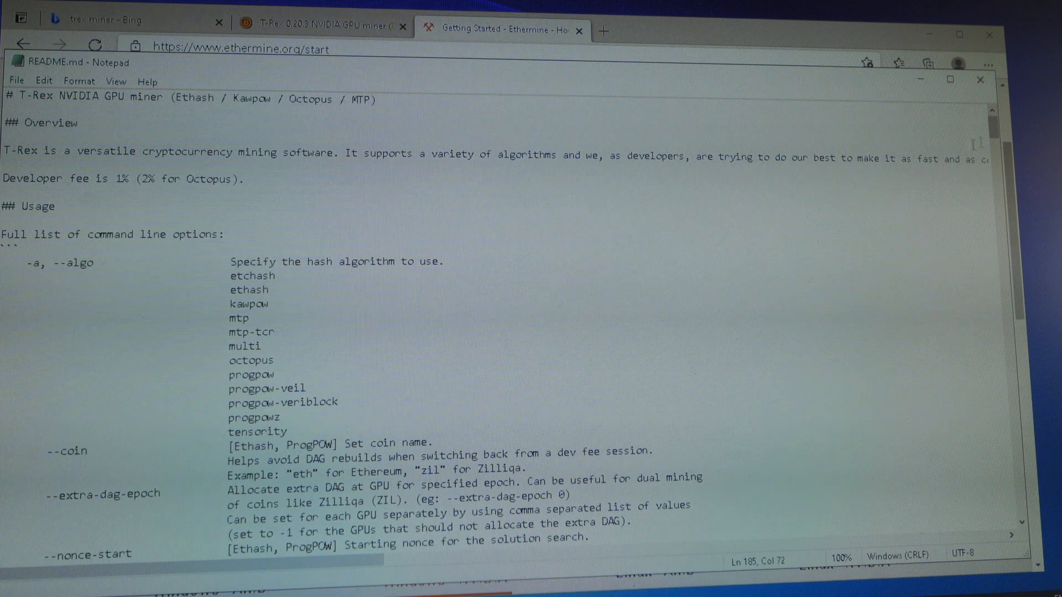
scroll(down, 3)
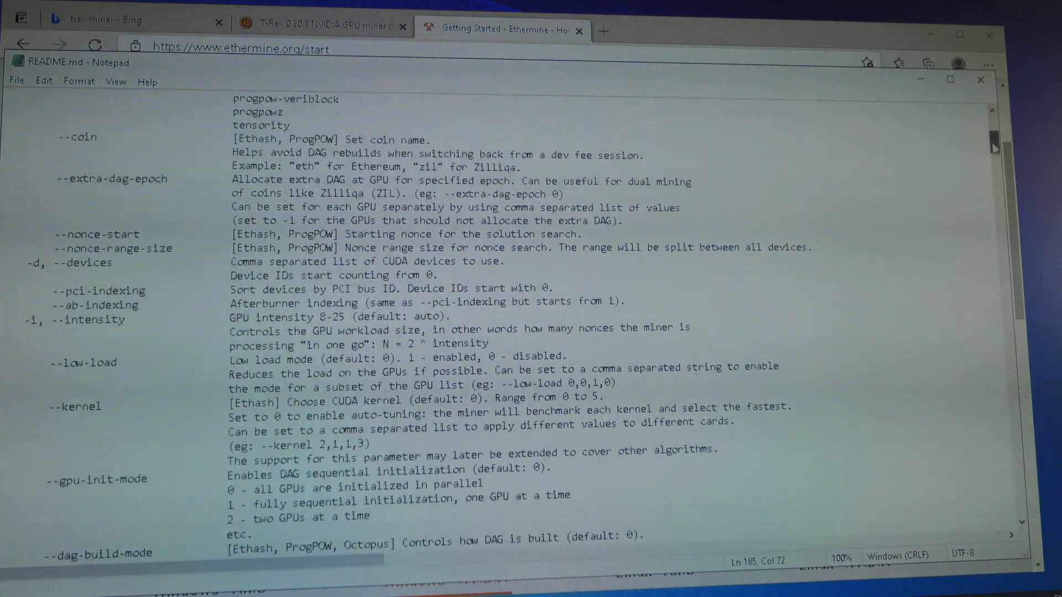
scroll(down, 3)
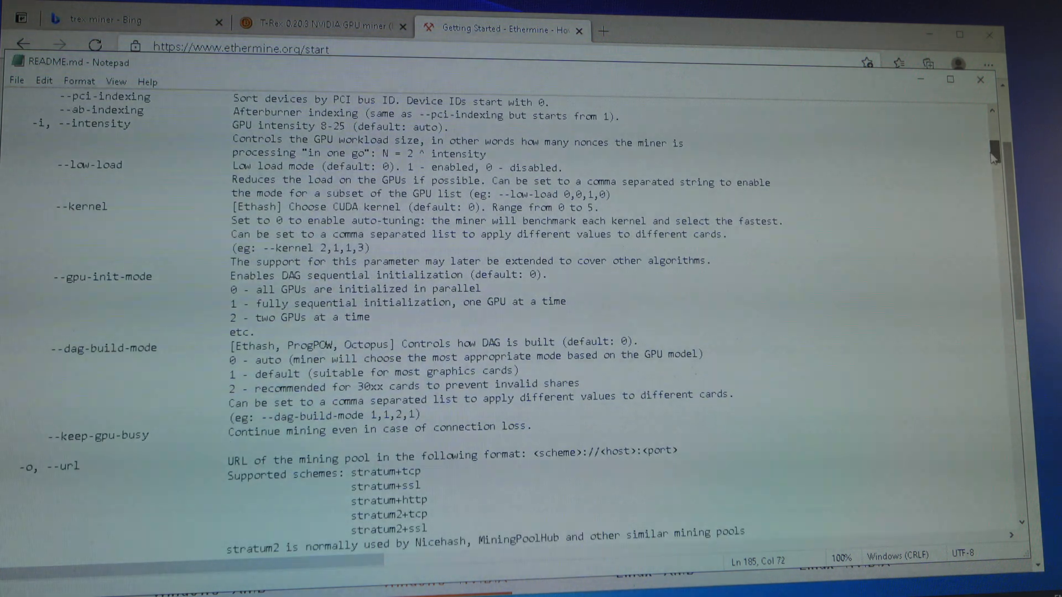
scroll(down, 3)
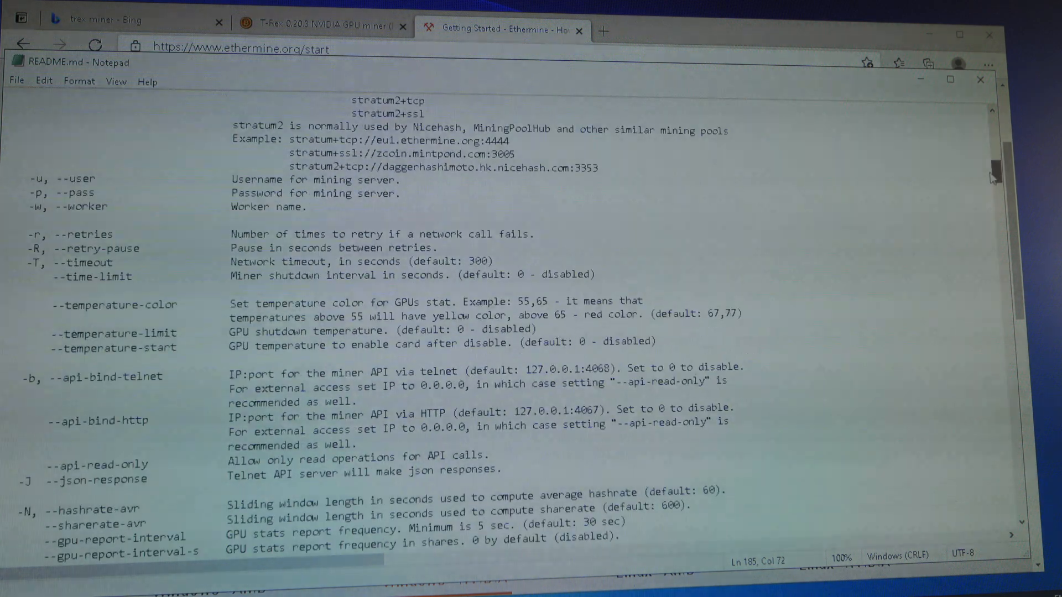
scroll(down, 3)
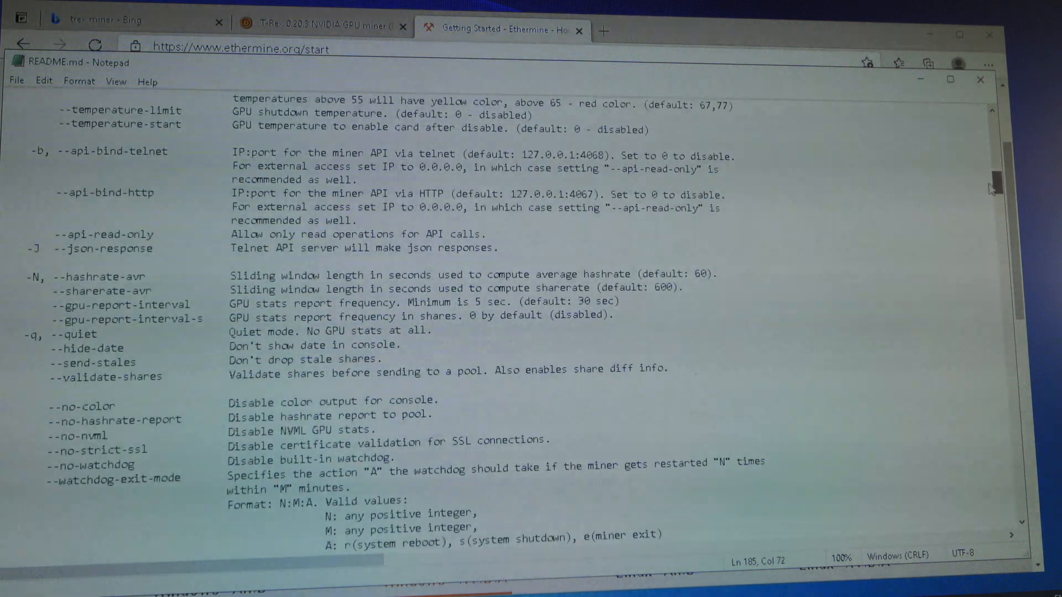
scroll(down, 3)
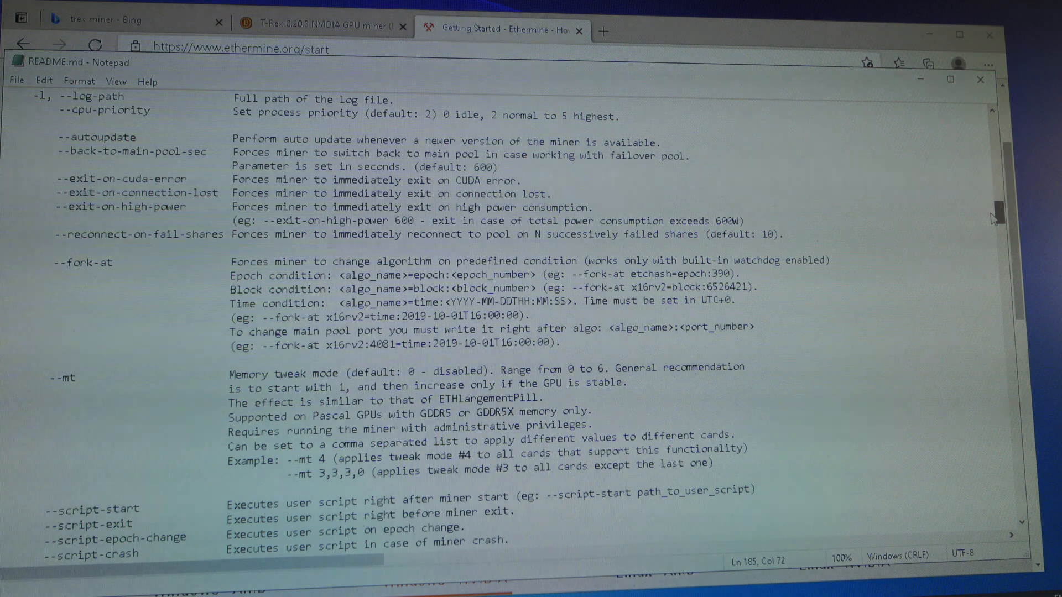
mouse_move(987, 211)
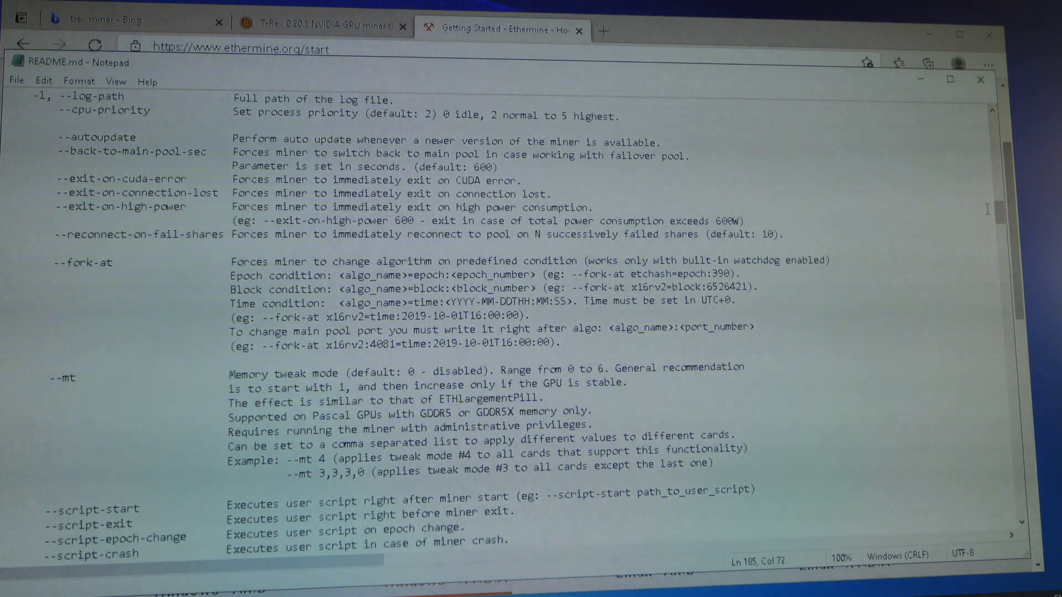